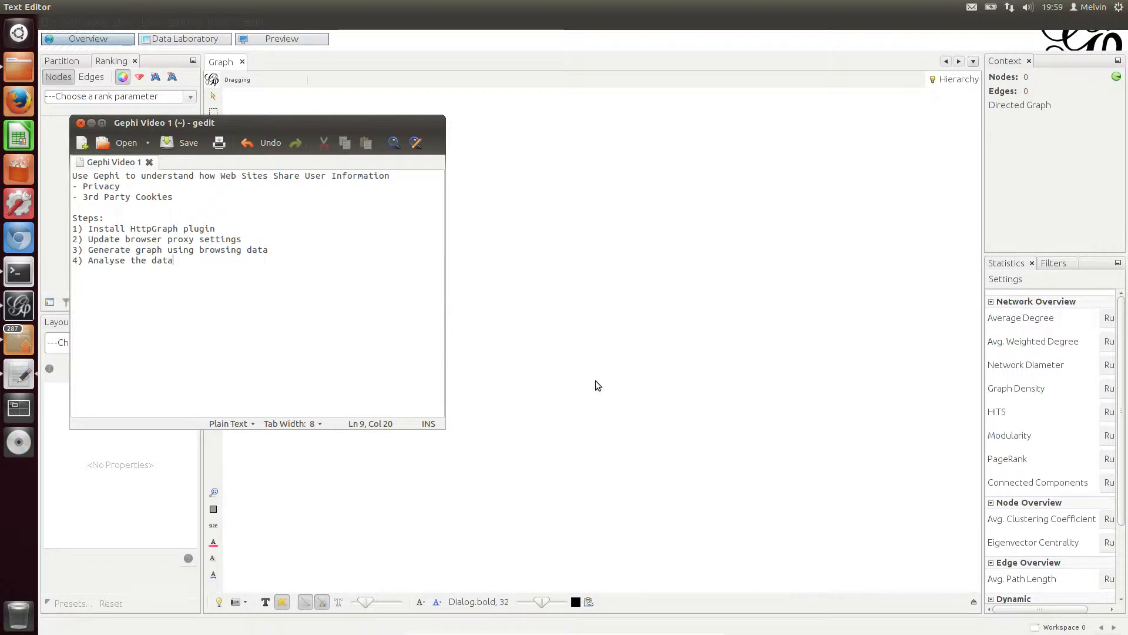
{"action": "mouse_move", "coordinate": [250, 200]}
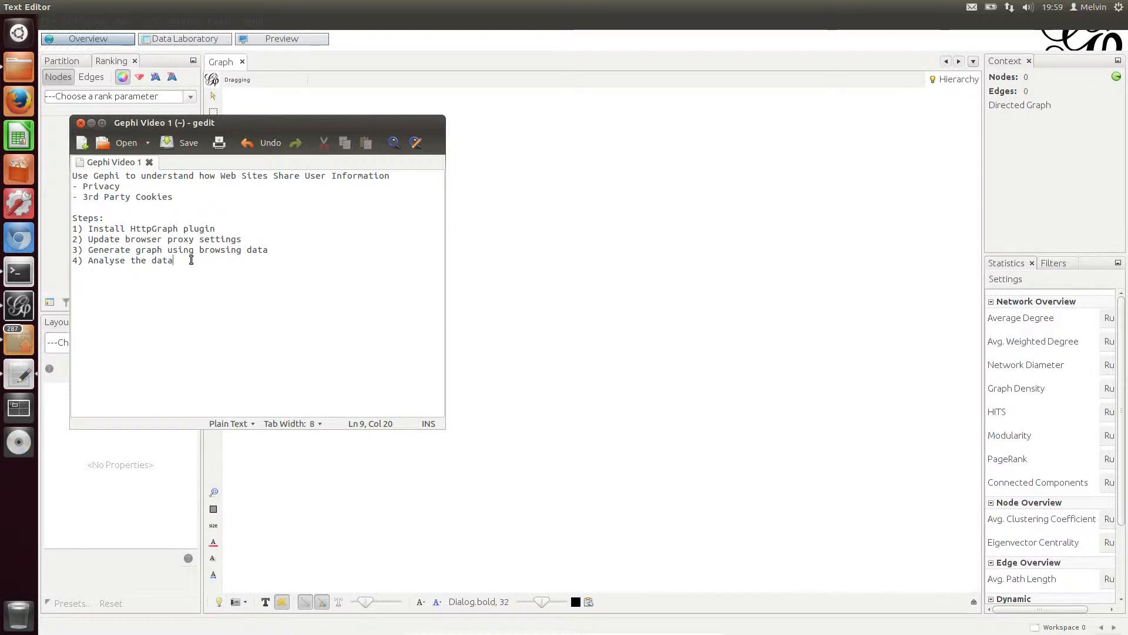
- Highlight 'HttpGraph plugin' and steps 3 and 4 in the gedit notes
{"action": "left_click_drag", "start_coordinate": [71, 218], "coordinate": [172, 259]}
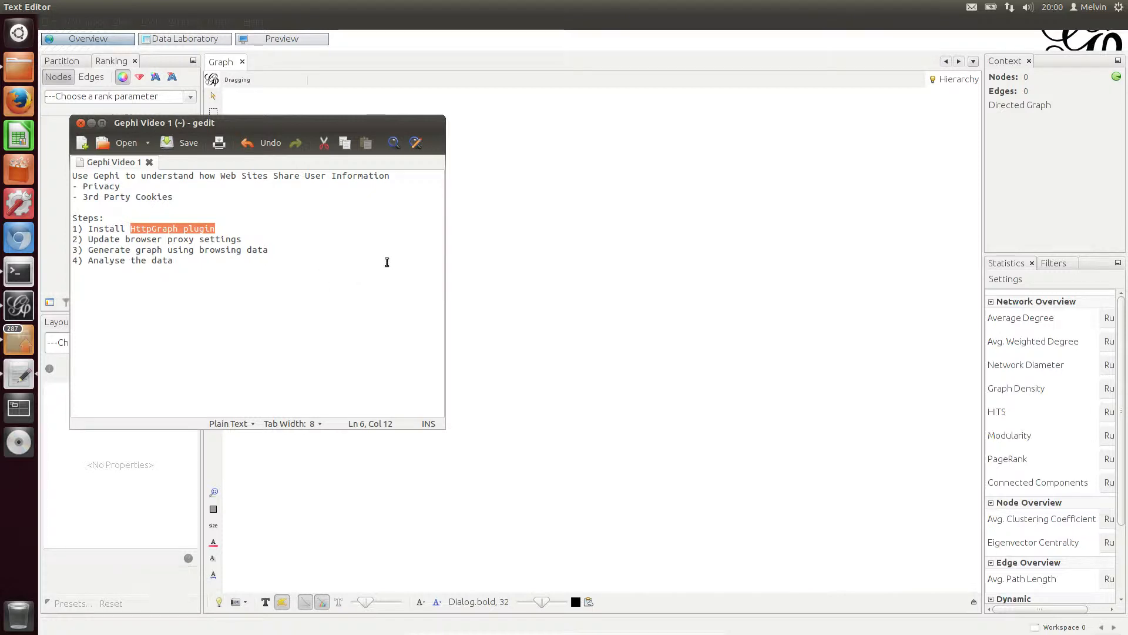
{"action": "mouse_move", "coordinate": [222, 281]}
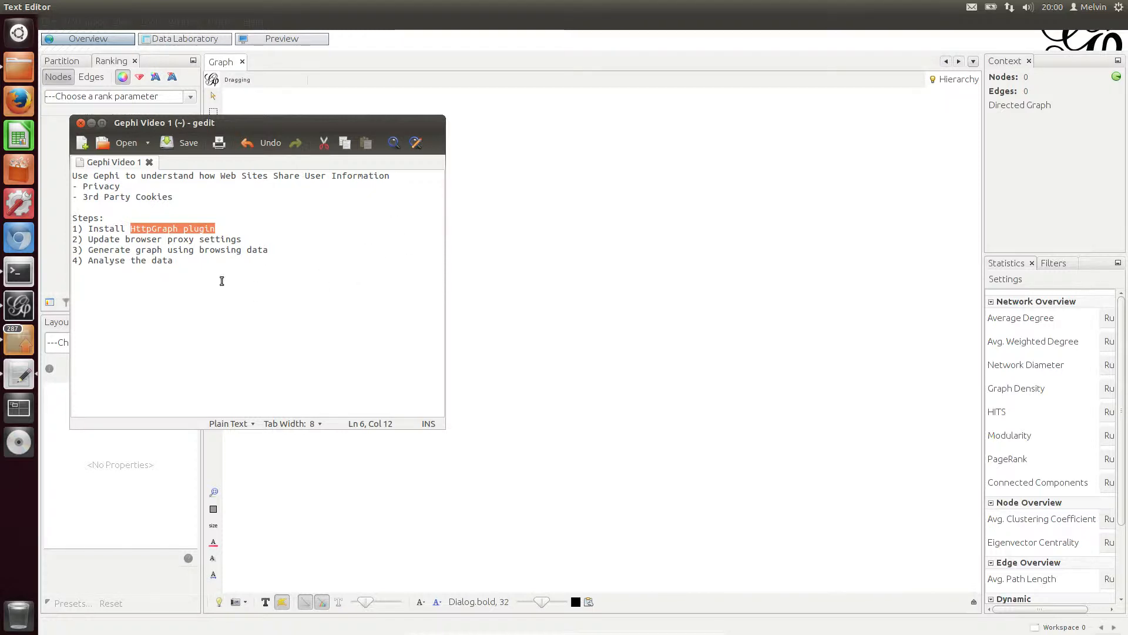
{"action": "left_click_drag", "start_coordinate": [72, 250], "coordinate": [171, 260]}
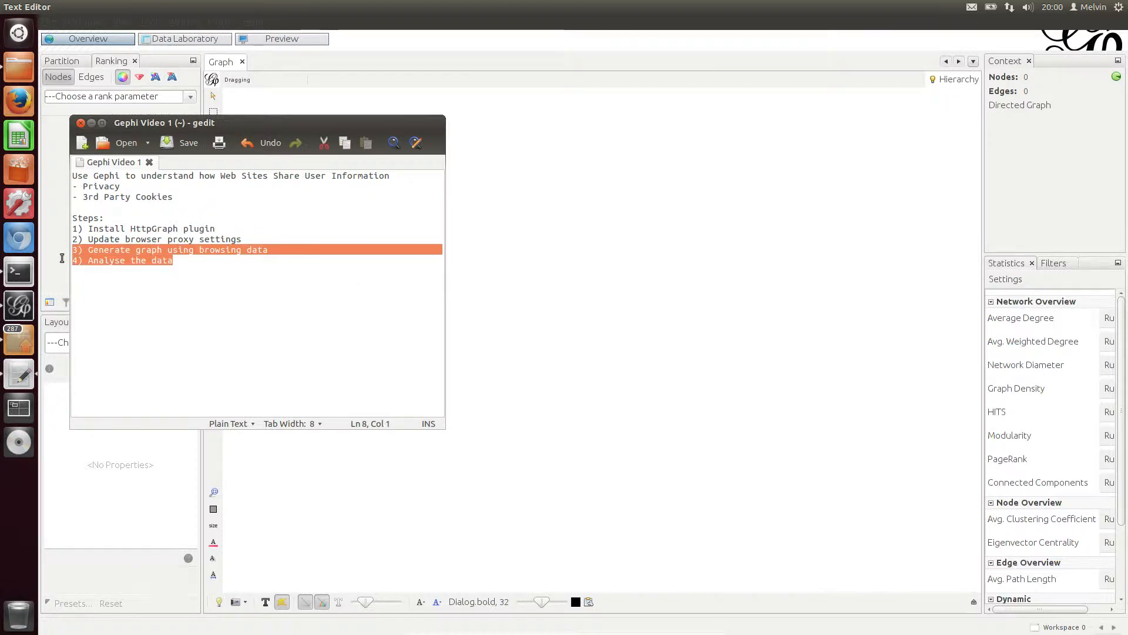
{"action": "left_click", "coordinate": [169, 259]}
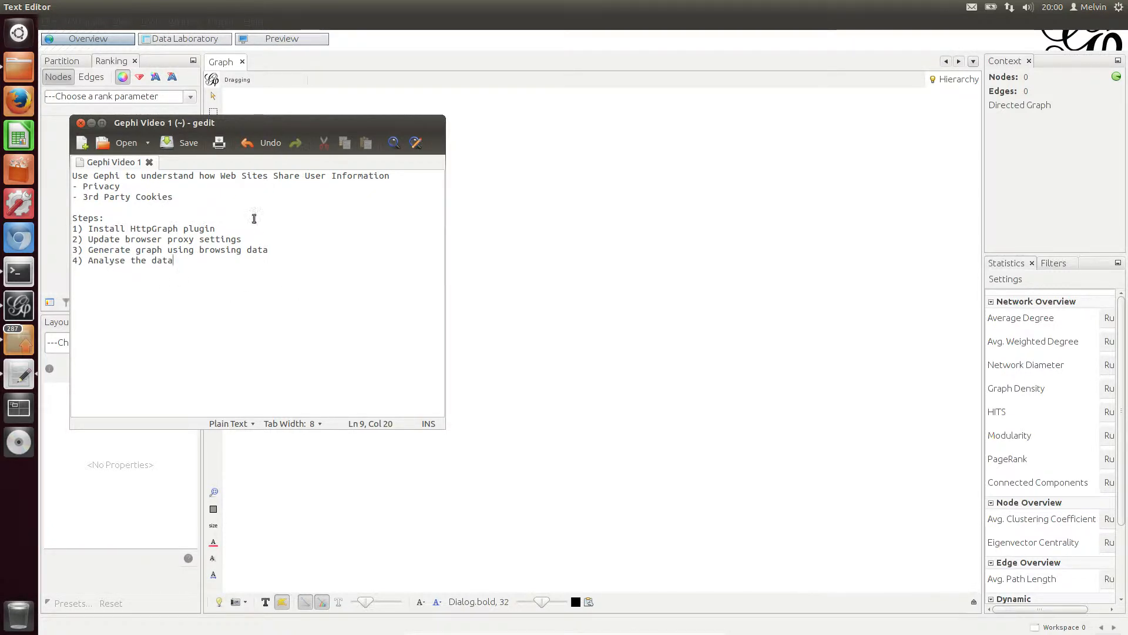
- Move the notes window aside and open Gephi's plugin manager from Tools > Plugins
{"action": "left_click_drag", "start_coordinate": [164, 123], "coordinate": [583, 176]}
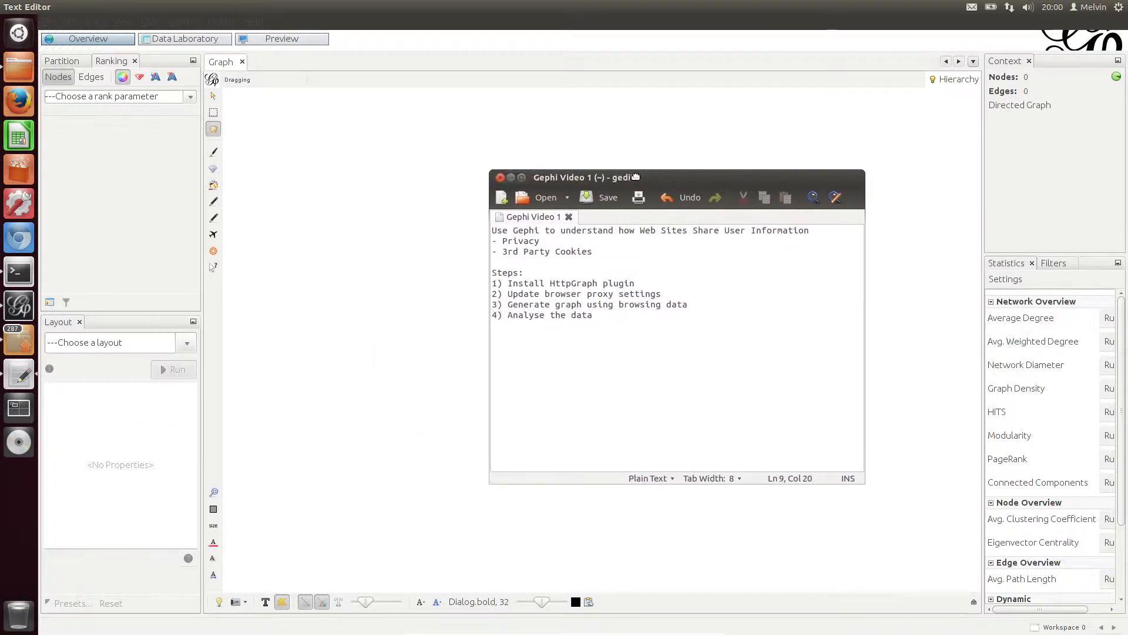
{"action": "left_click_drag", "start_coordinate": [583, 176], "coordinate": [500, 175]}
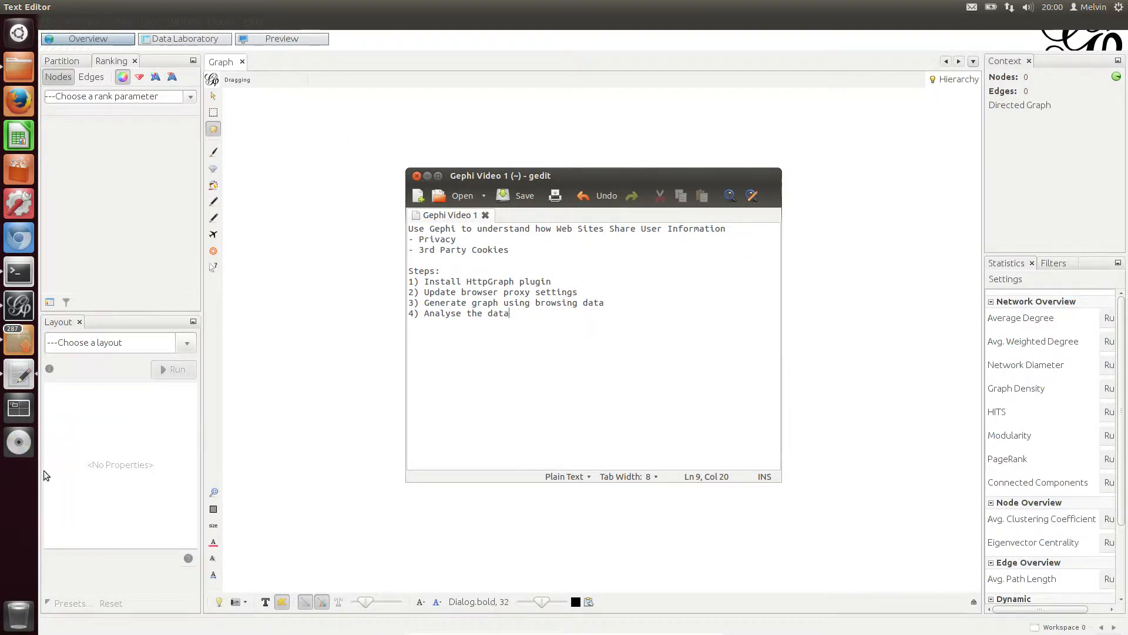
{"action": "mouse_move", "coordinate": [251, 217]}
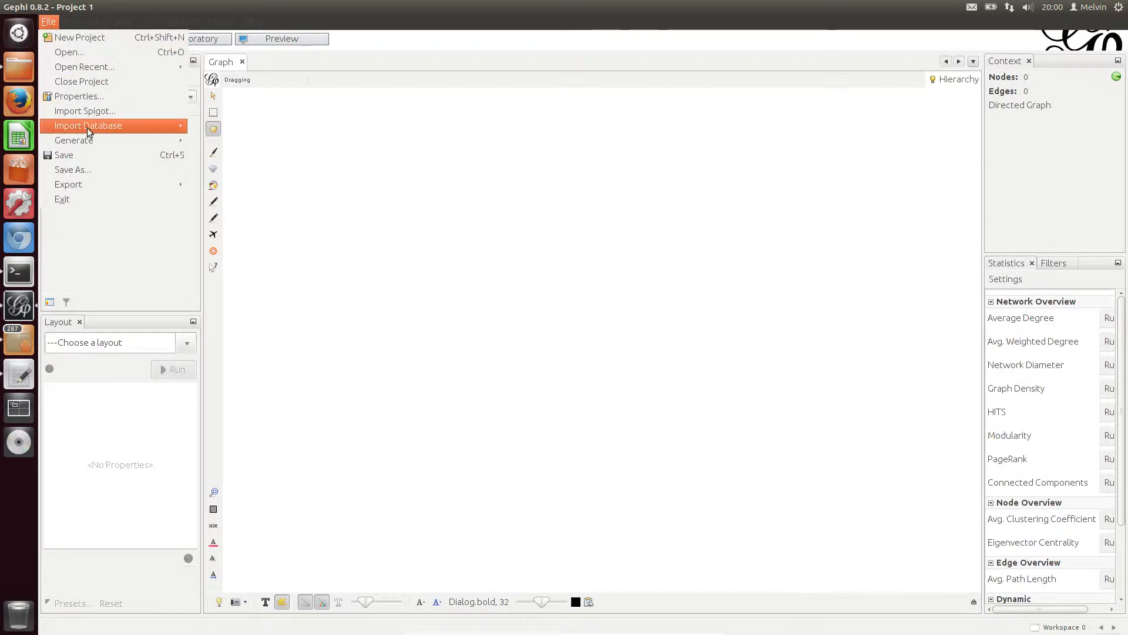
{"action": "left_click", "coordinate": [150, 21]}
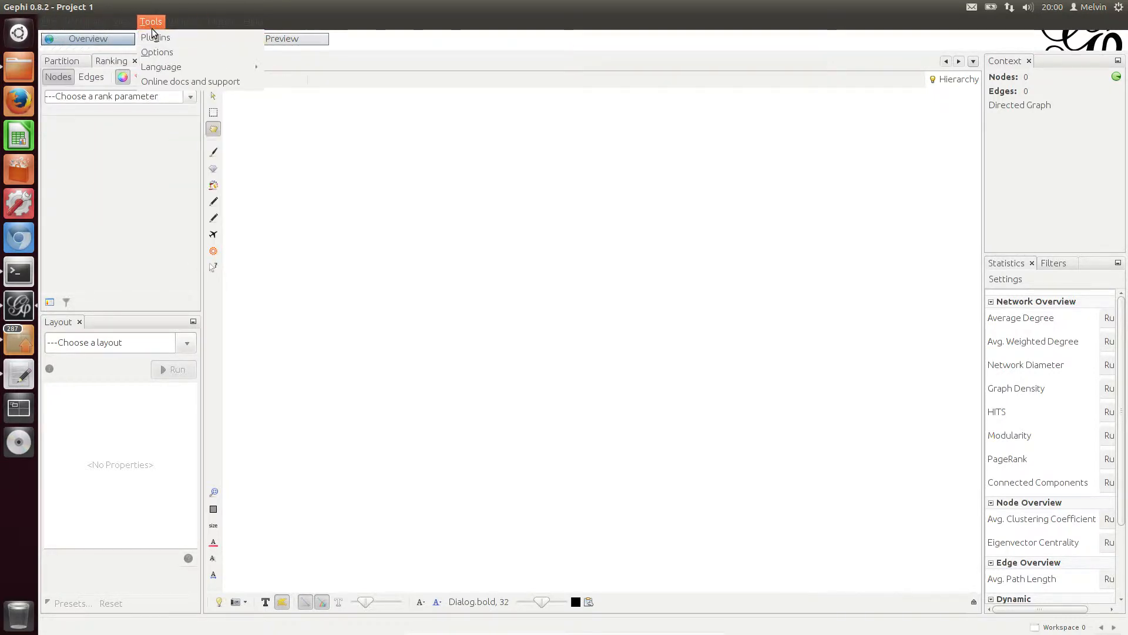
{"action": "left_click", "coordinate": [155, 37]}
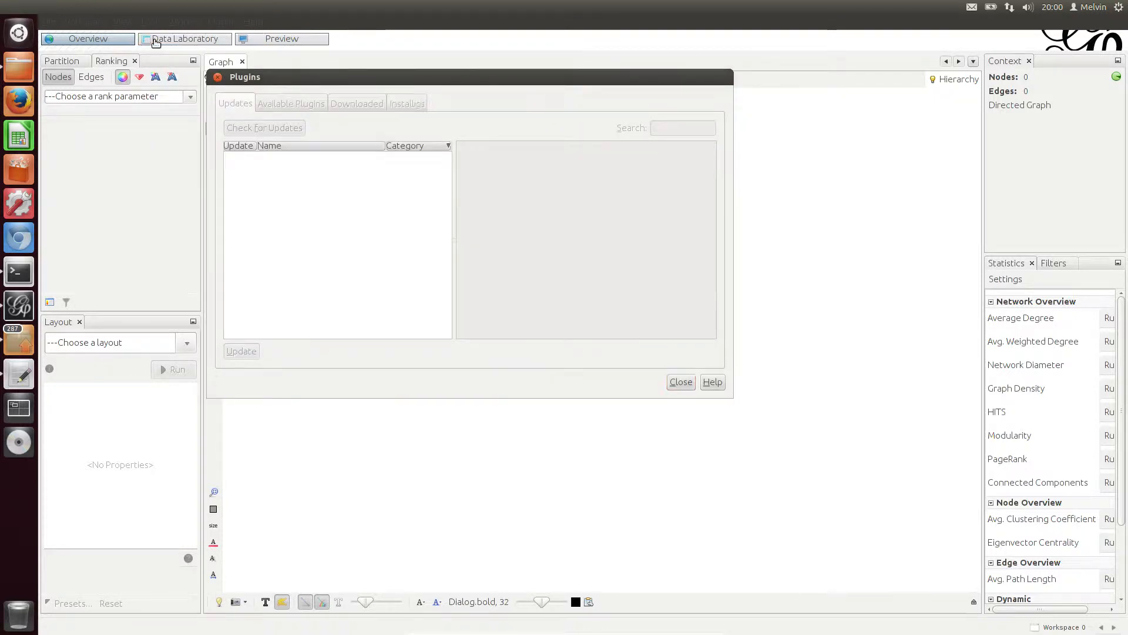
- Check the Available Plugins and Installed lists, find HttpGraph, then close the Plugins window
{"action": "left_click", "coordinate": [264, 128]}
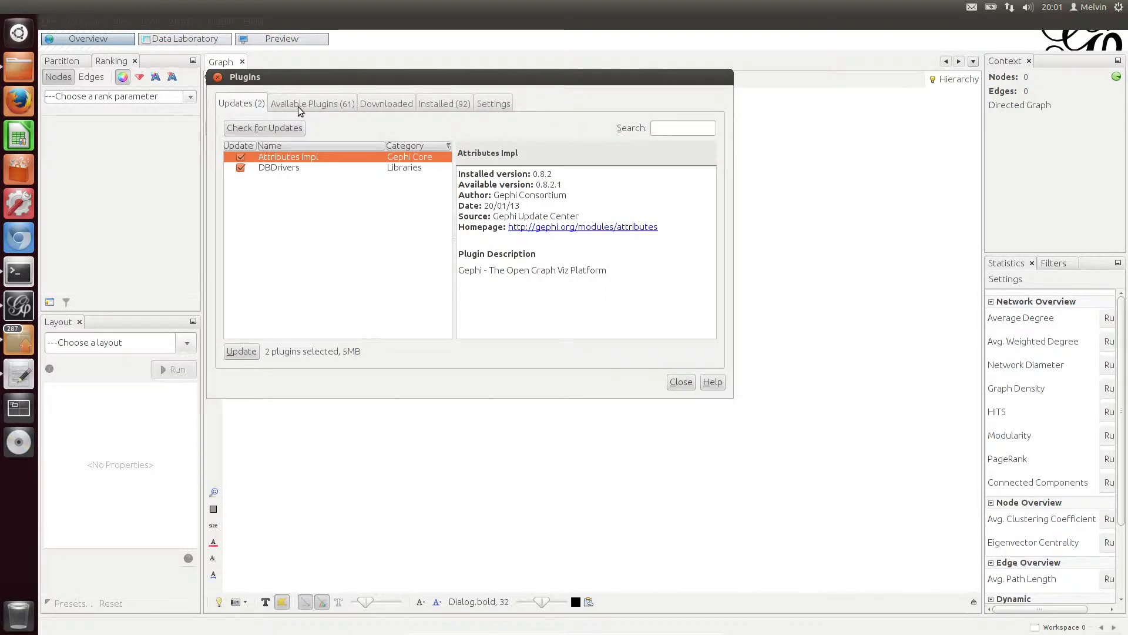
{"action": "left_click", "coordinate": [312, 103]}
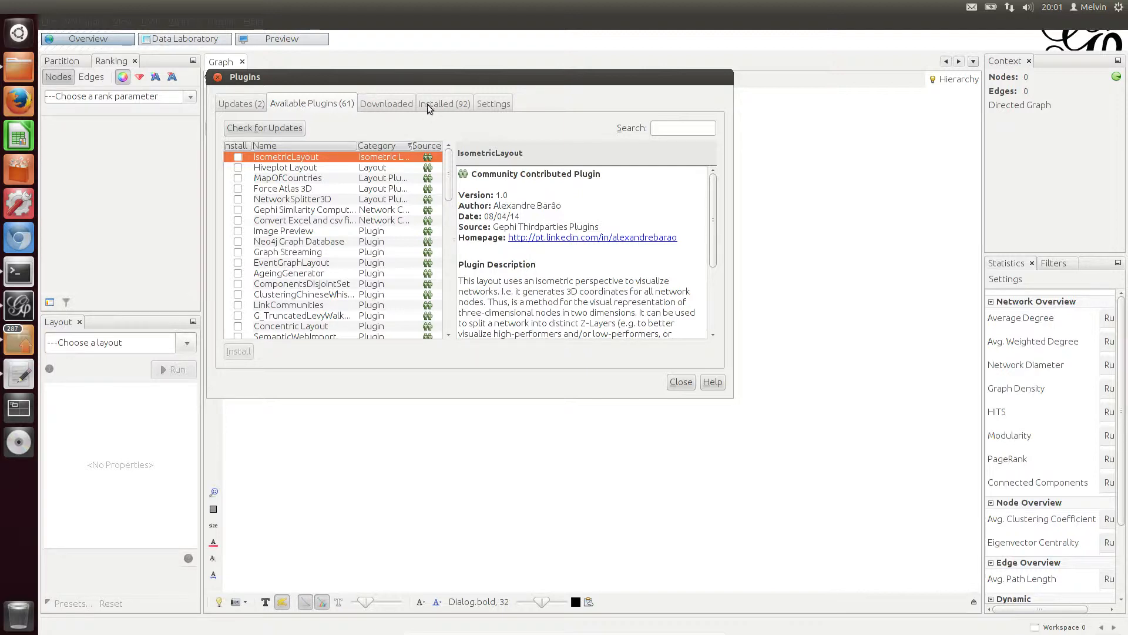
{"action": "left_click", "coordinate": [442, 103]}
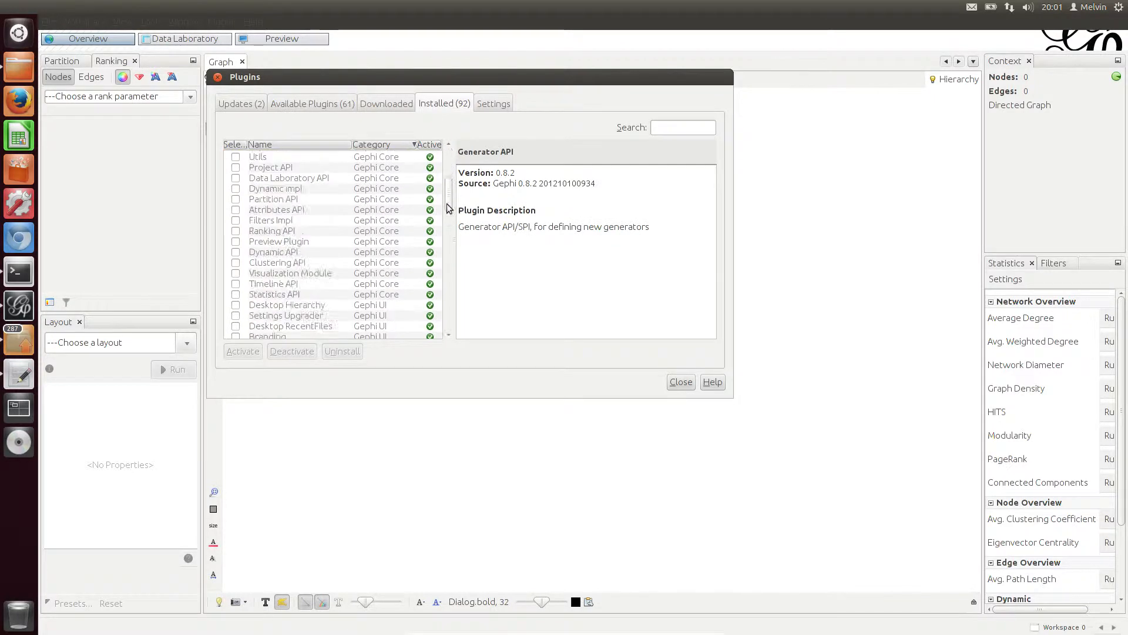
{"action": "scroll", "scroll_direction": "down", "scroll_amount": 3}
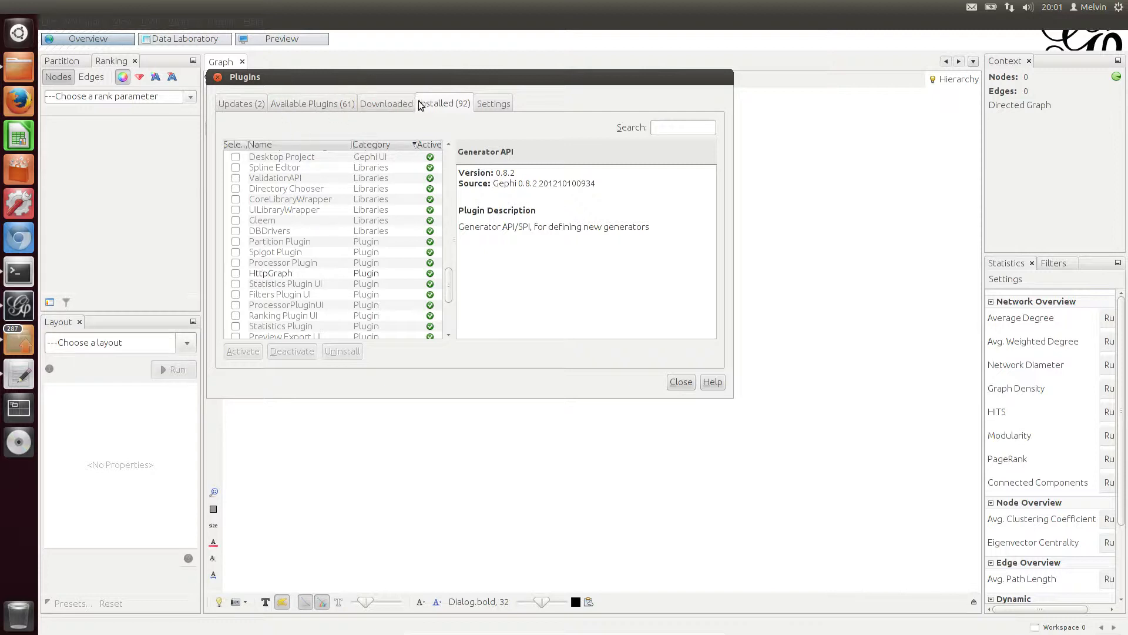
{"action": "mouse_move", "coordinate": [437, 123]}
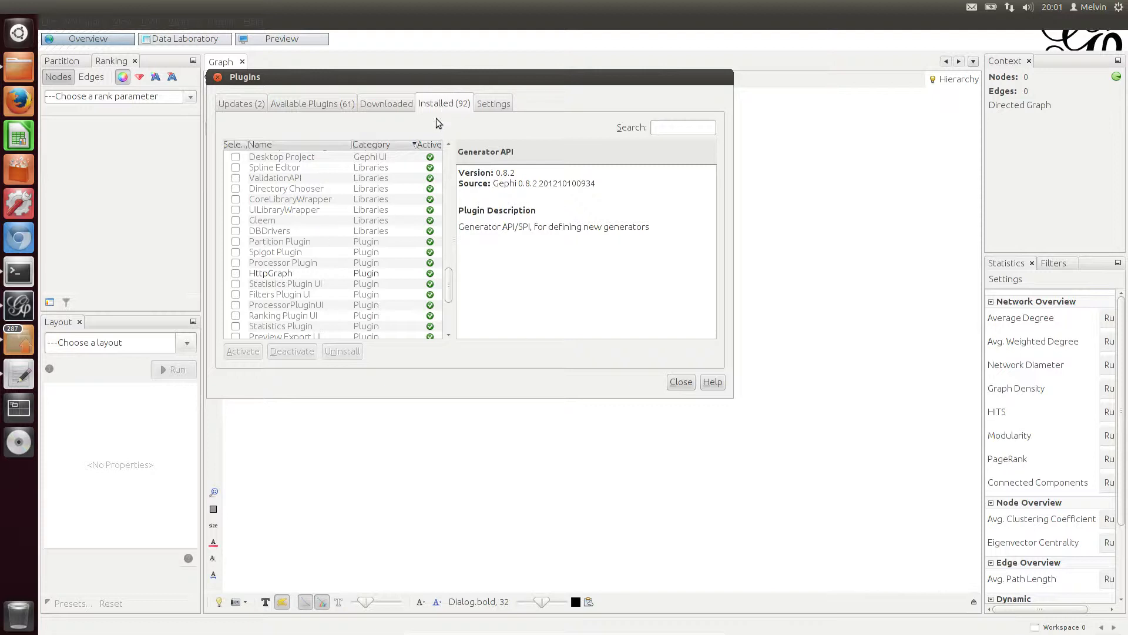
{"action": "mouse_move", "coordinate": [268, 278]}
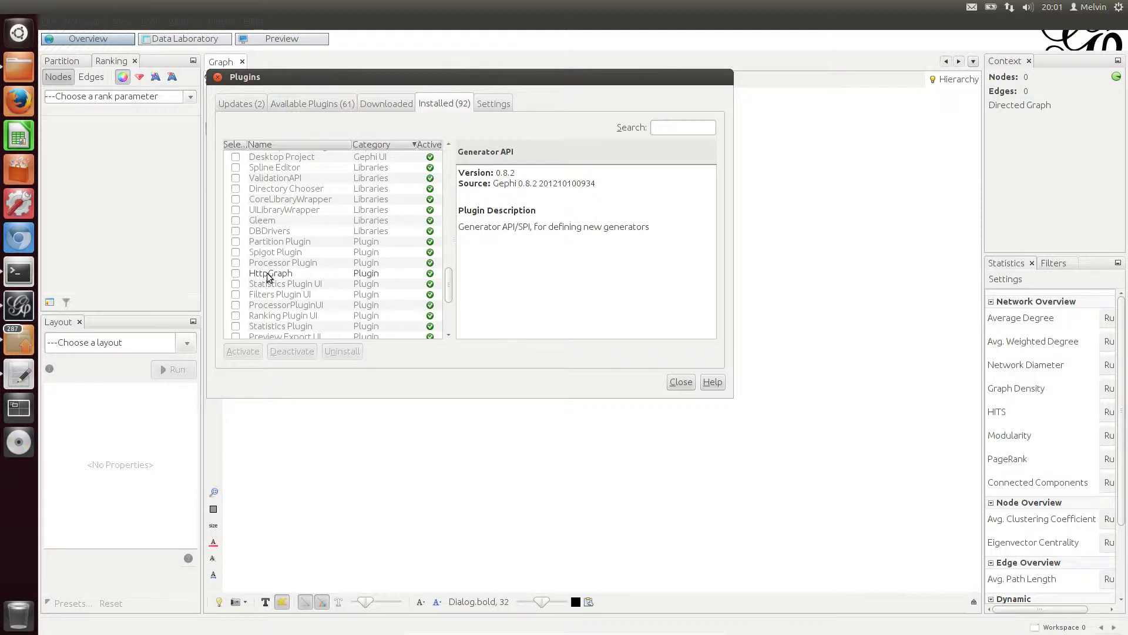
{"action": "mouse_move", "coordinate": [269, 273]}
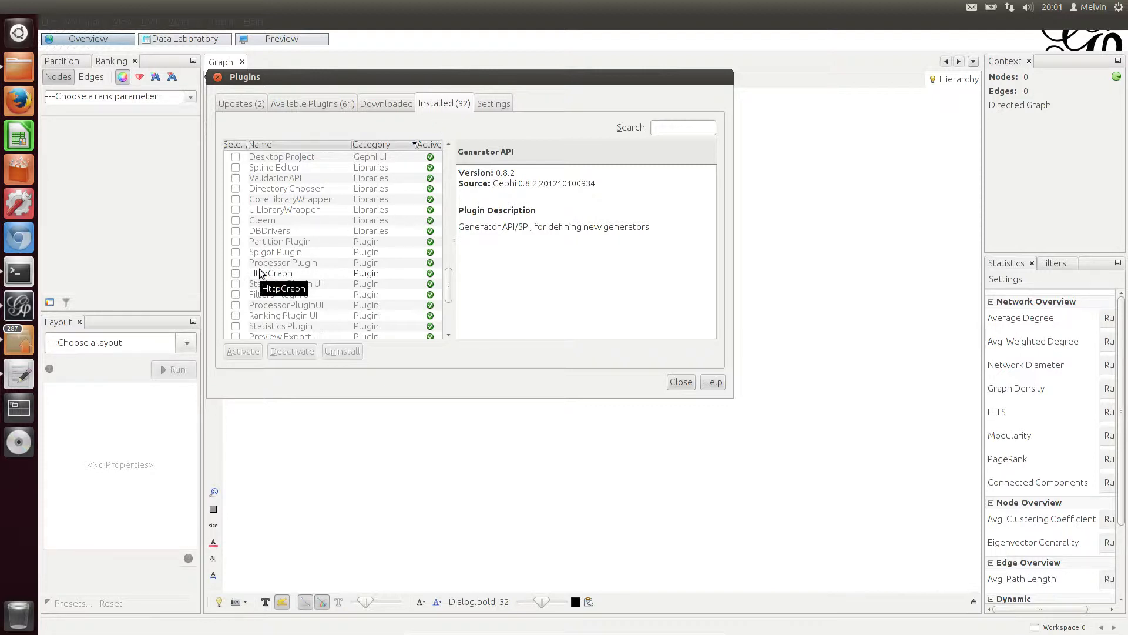
{"action": "mouse_move", "coordinate": [550, 340]}
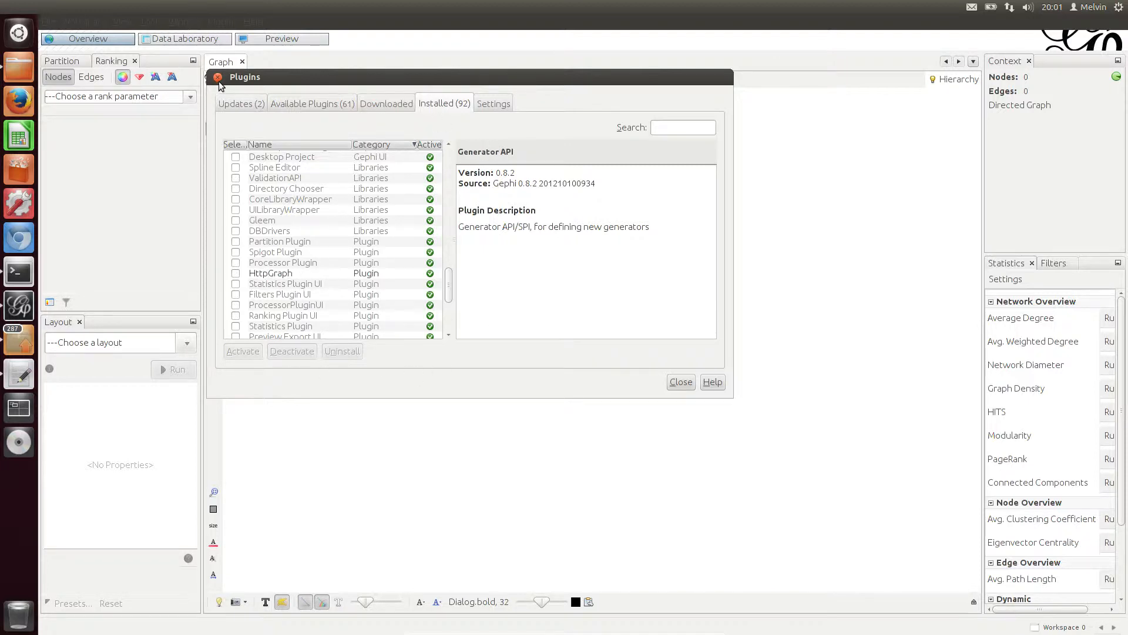
{"action": "left_click", "coordinate": [680, 382]}
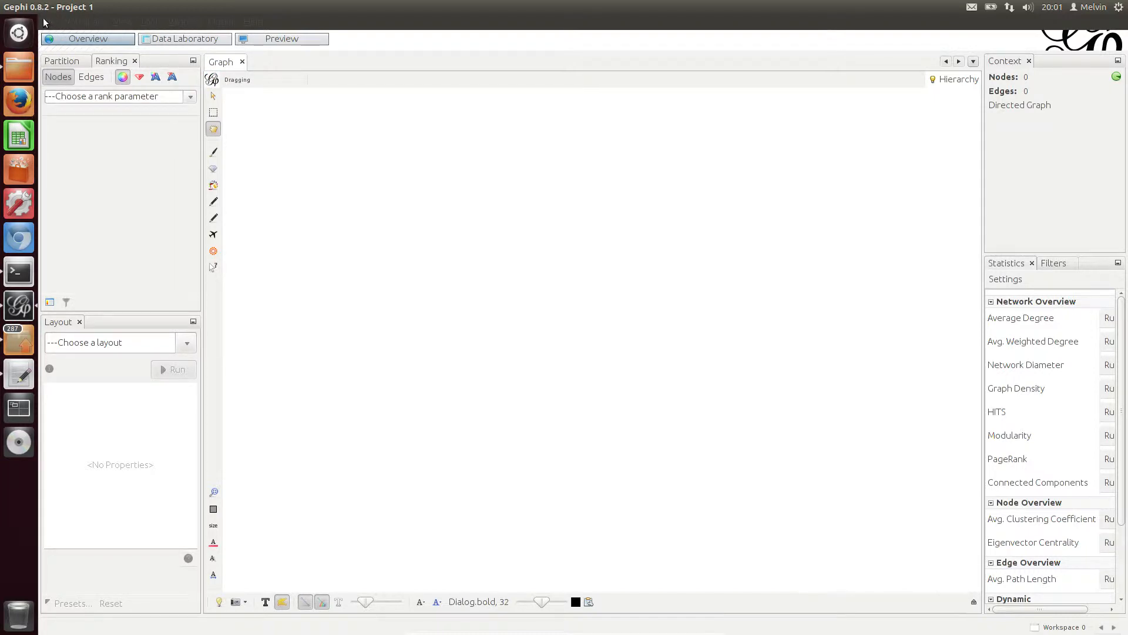
- Show the File > Generate submenu with its HTTP Graph option
{"action": "left_click", "coordinate": [49, 22]}
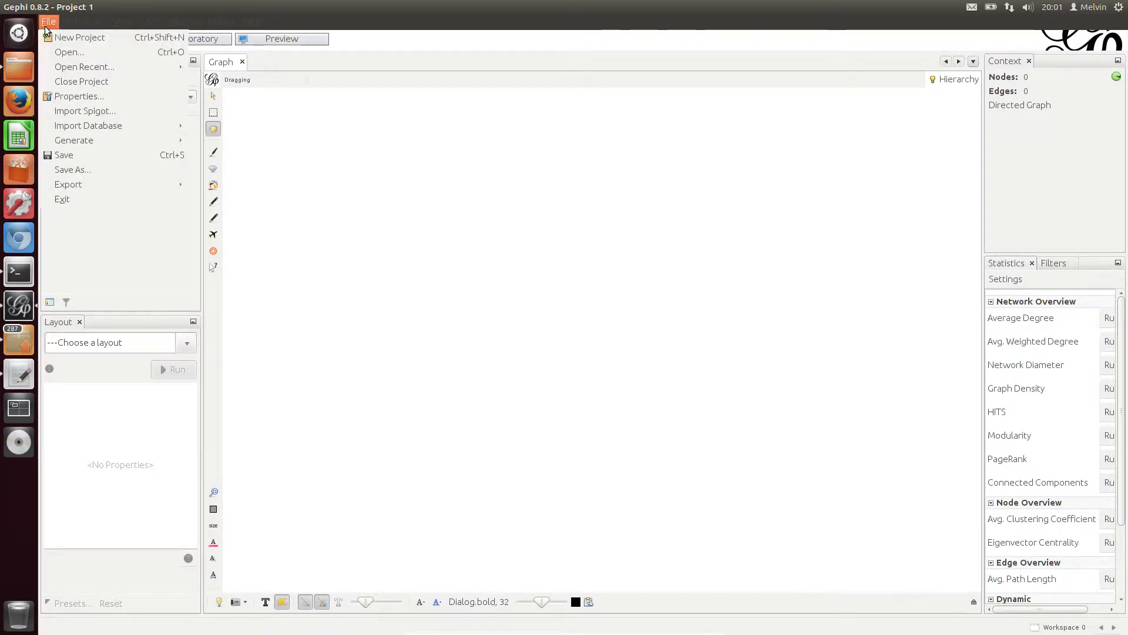
{"action": "mouse_move", "coordinate": [73, 141]}
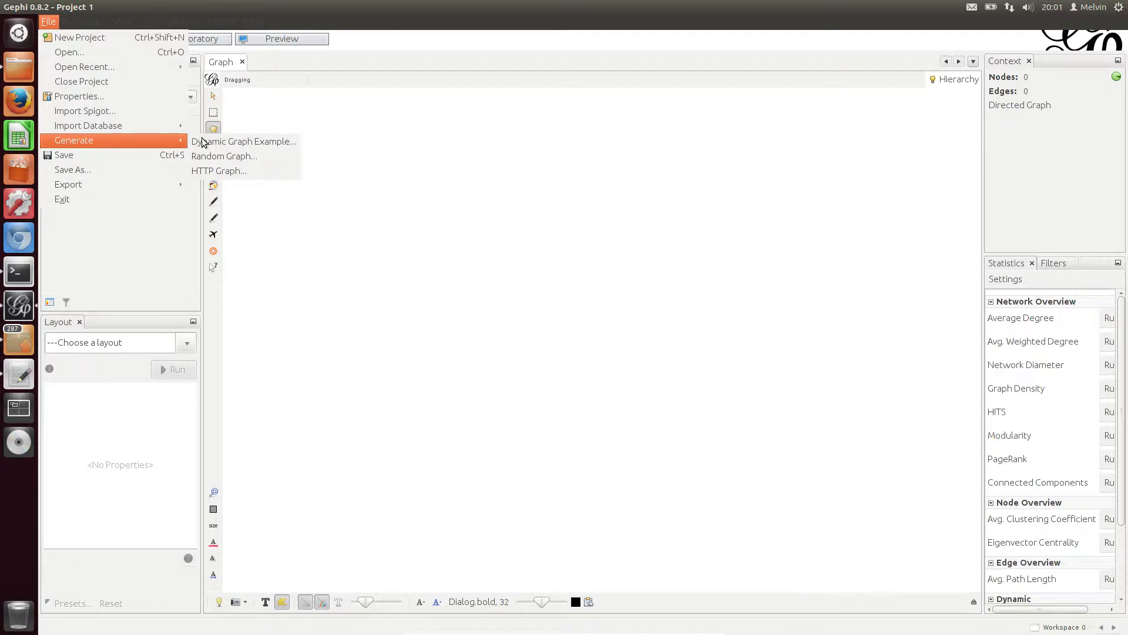
{"action": "mouse_move", "coordinate": [416, 223]}
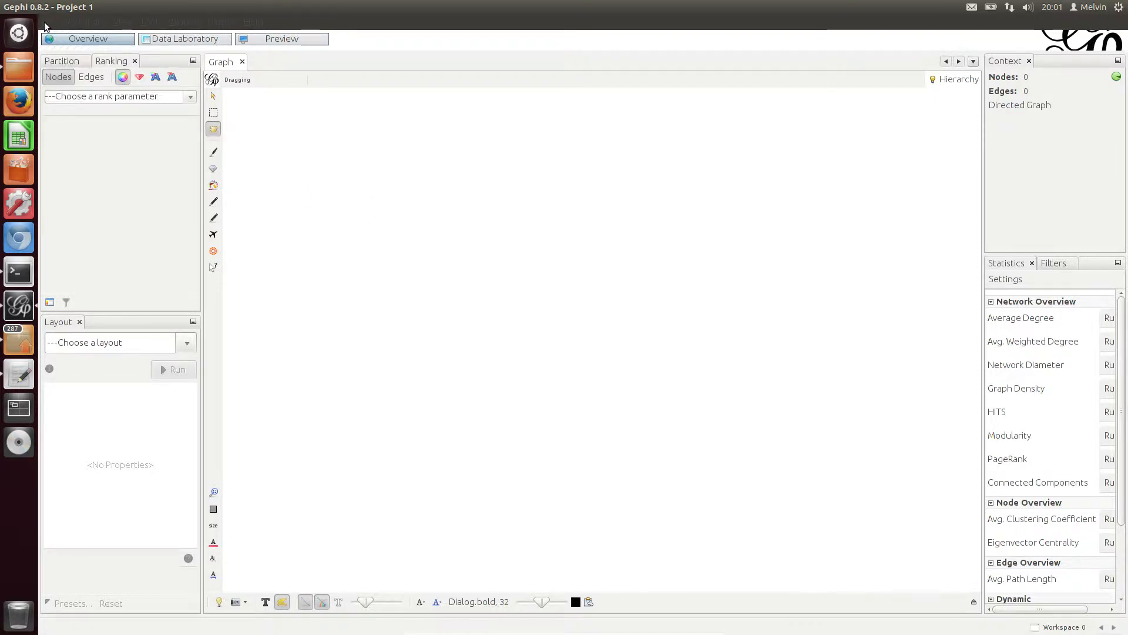
{"action": "left_click", "coordinate": [48, 22]}
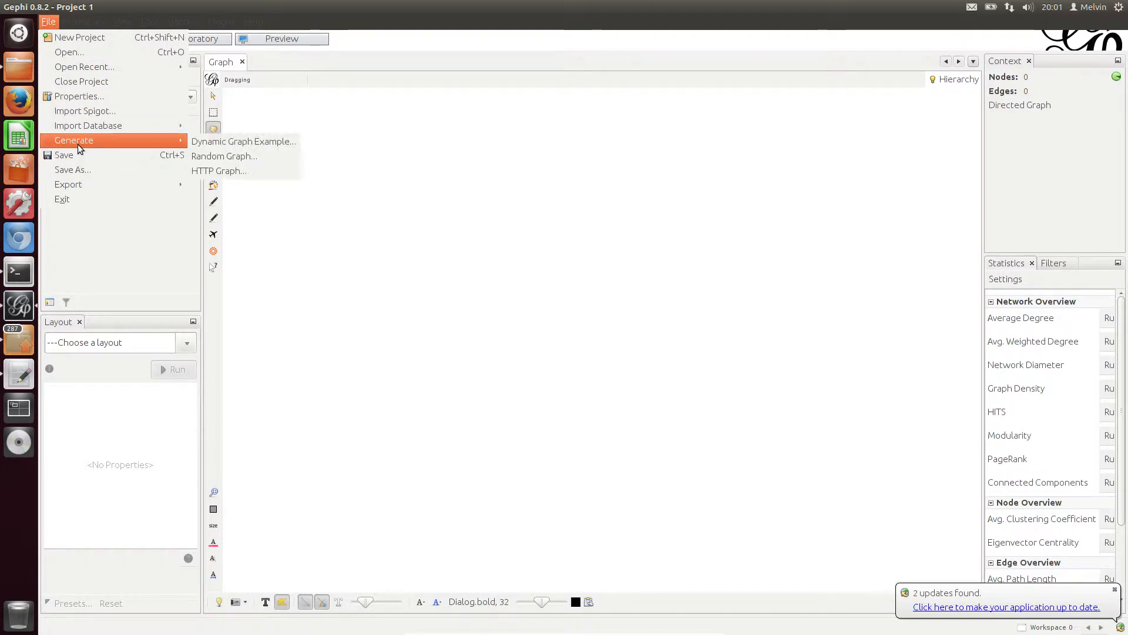
{"action": "mouse_move", "coordinate": [218, 171]}
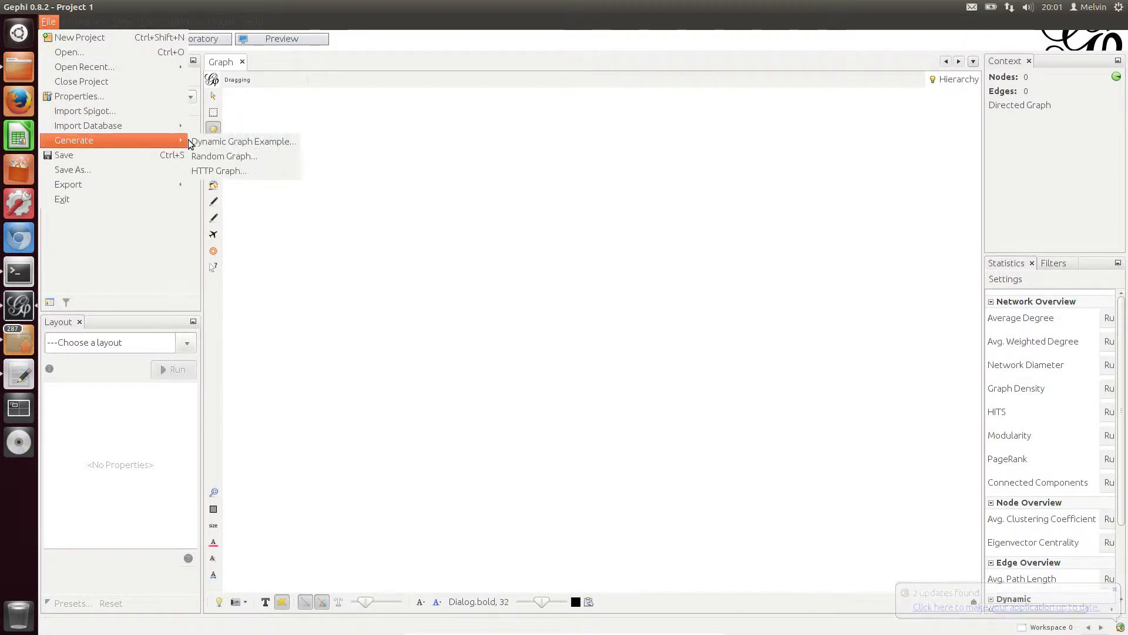
{"action": "mouse_move", "coordinate": [235, 170]}
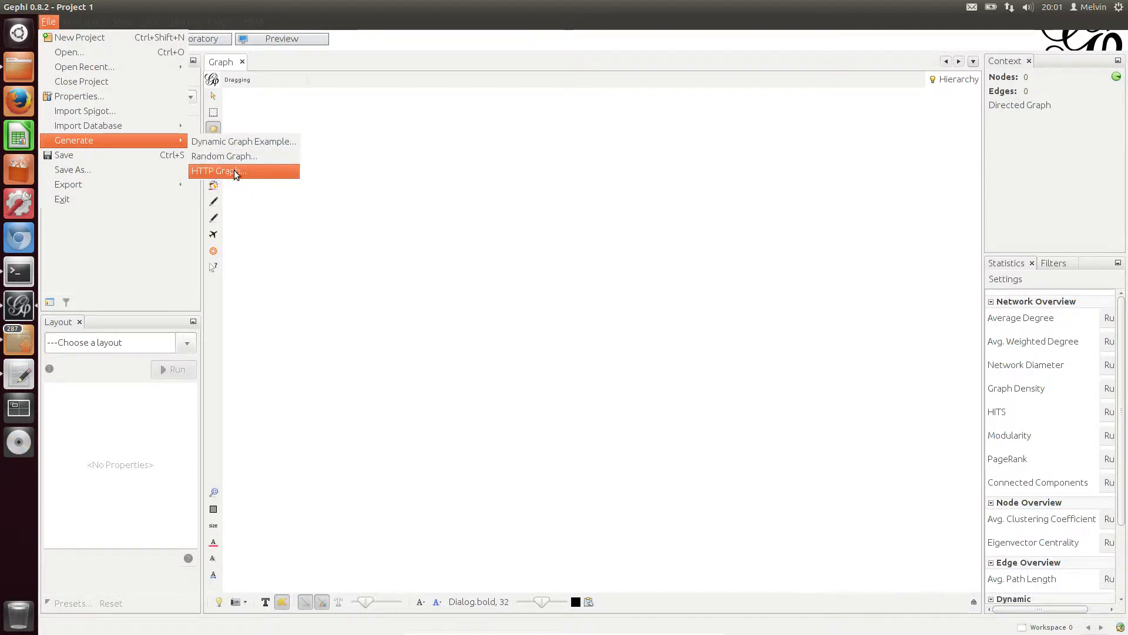
- Start an HTTP Graph and edit the proxy listening port to 8088
{"action": "left_click", "coordinate": [218, 170]}
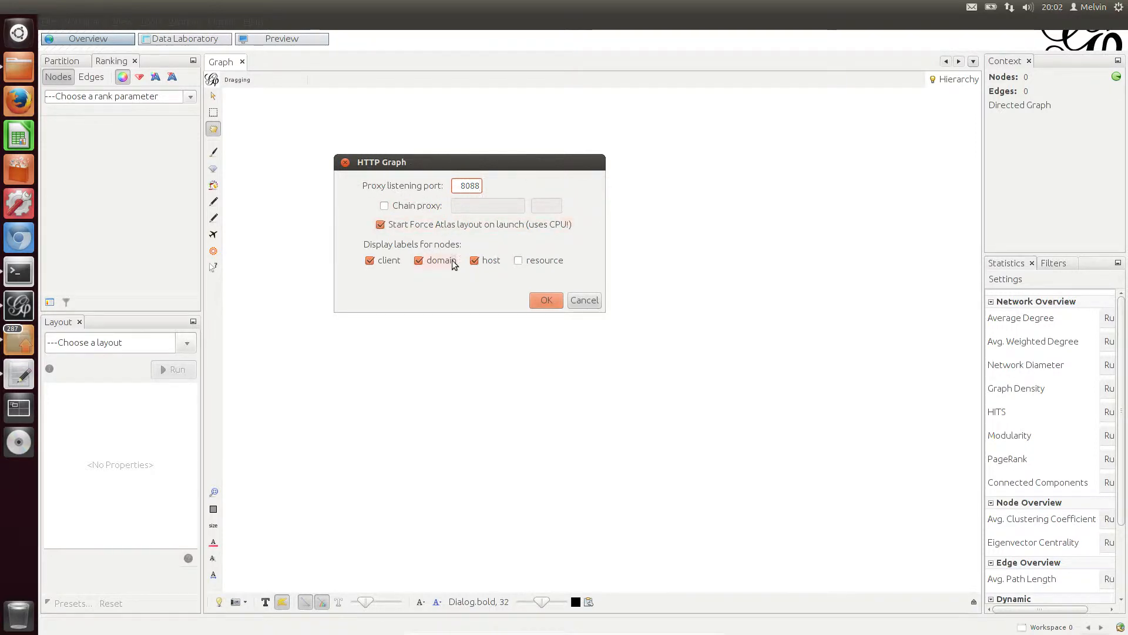
{"action": "mouse_move", "coordinate": [18, 203]}
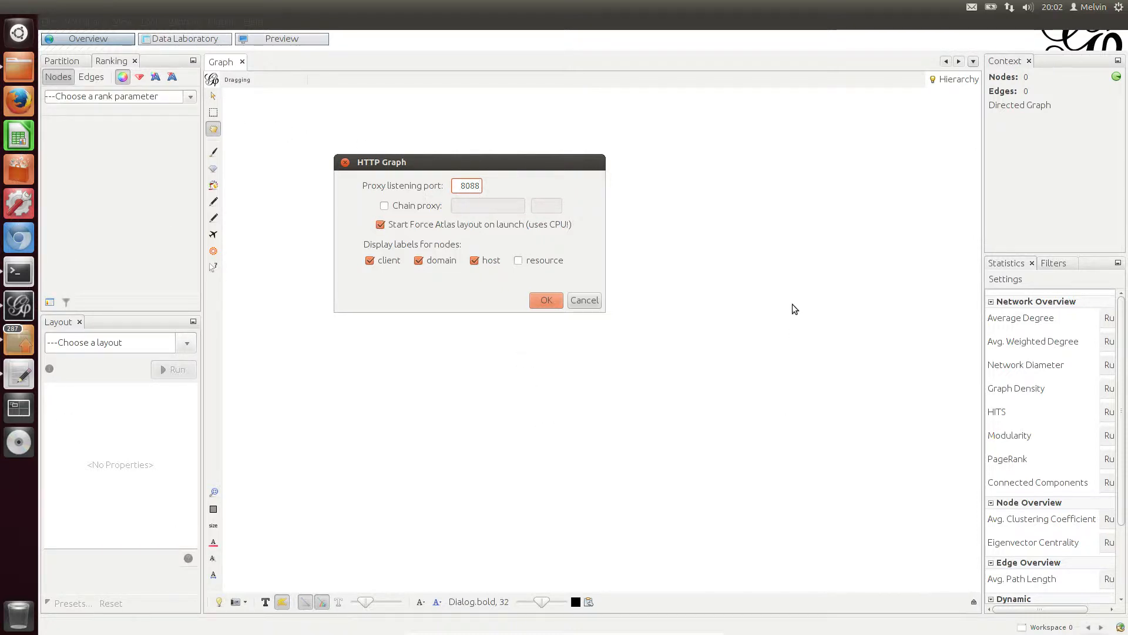
{"action": "mouse_move", "coordinate": [642, 343]}
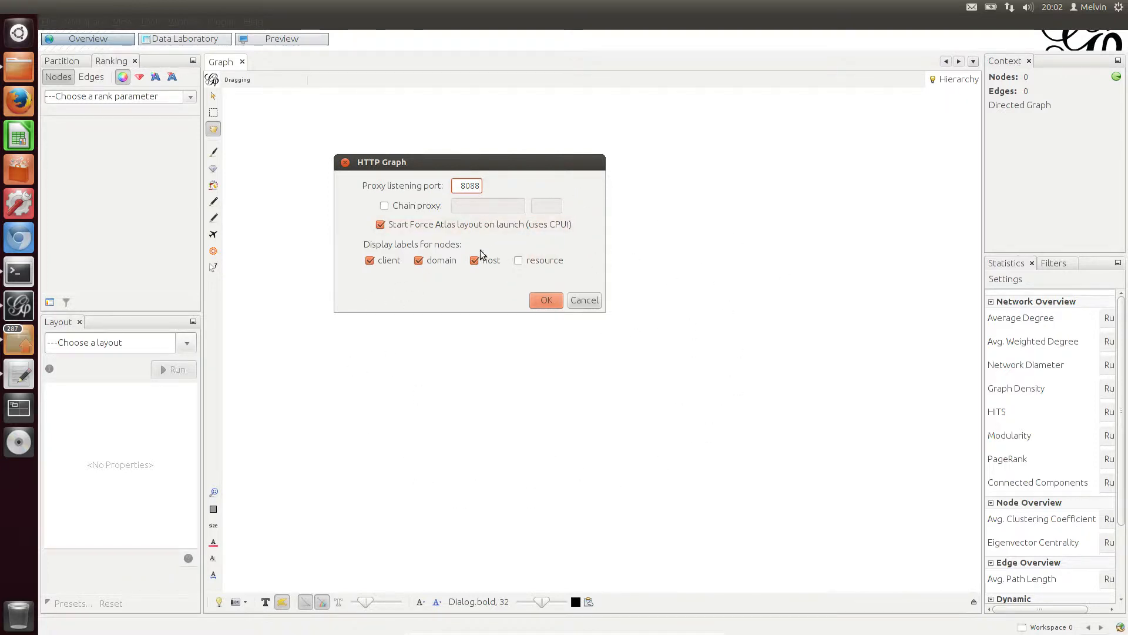
{"action": "left_click", "coordinate": [468, 185]}
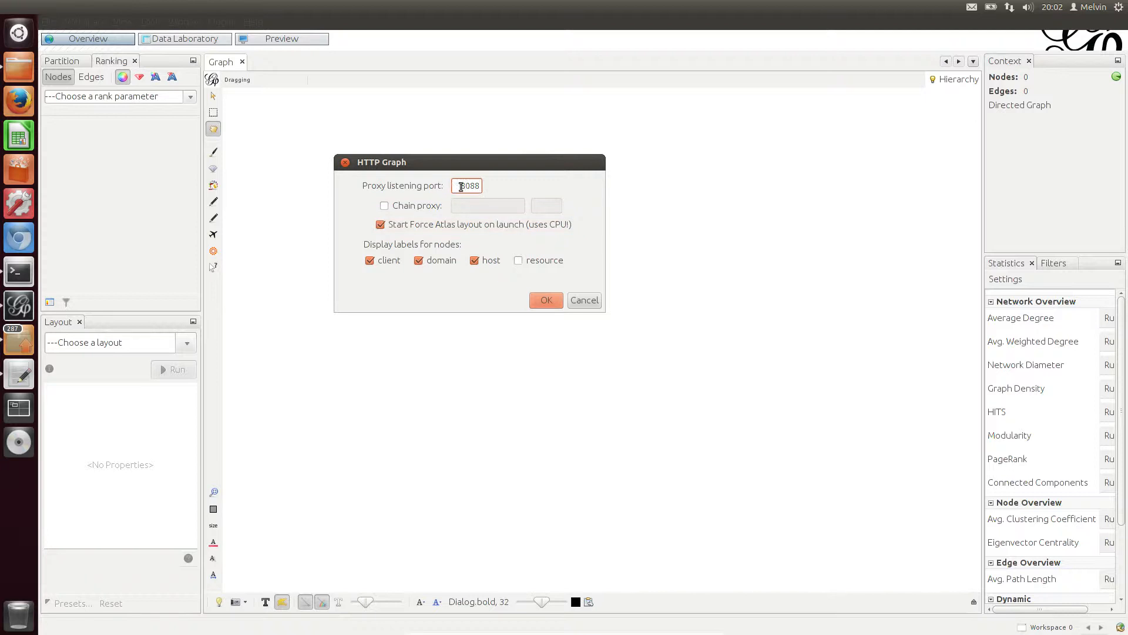
{"action": "mouse_move", "coordinate": [19, 100]}
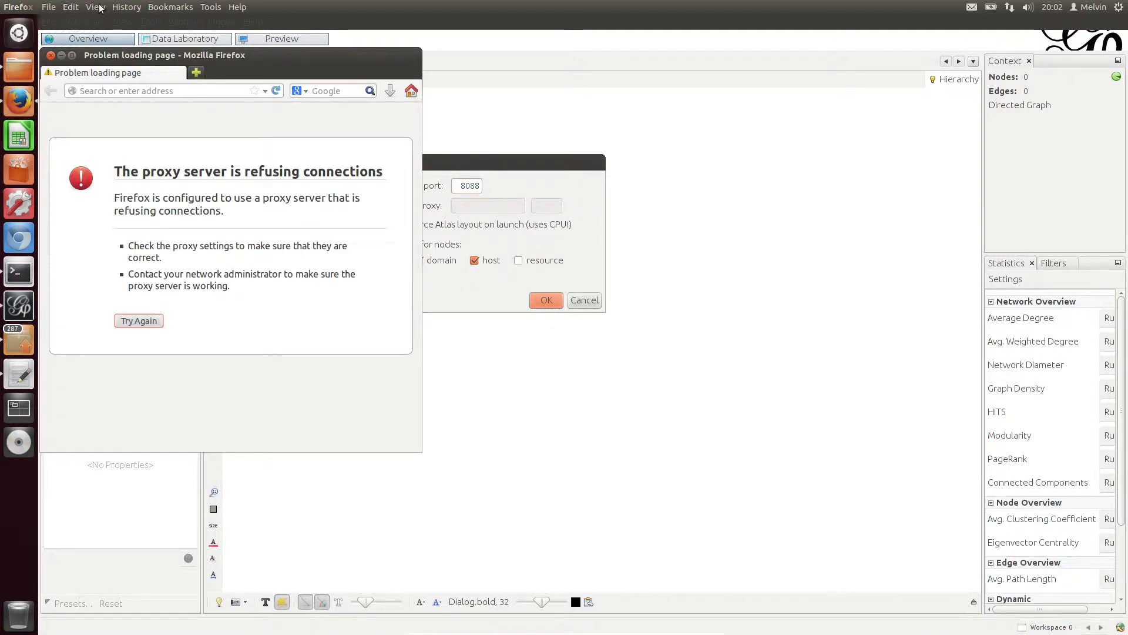
{"action": "mouse_move", "coordinate": [211, 7]}
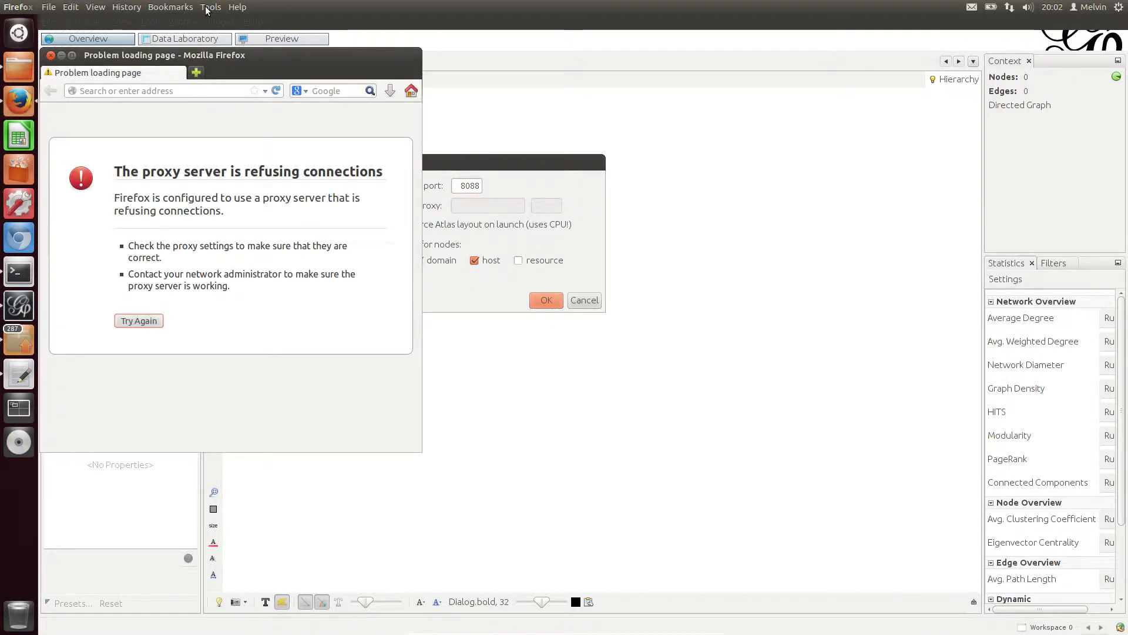
- Check Firefox's internet connection settings under Preferences > Advanced > Network
{"action": "left_click", "coordinate": [210, 6]}
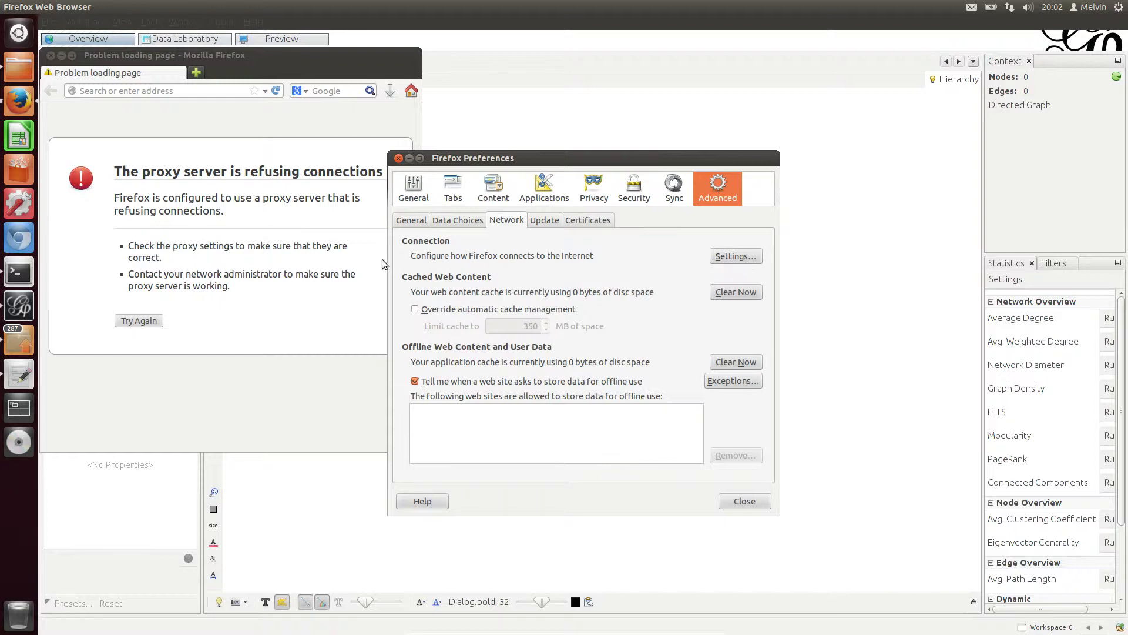
{"action": "mouse_move", "coordinate": [542, 259]}
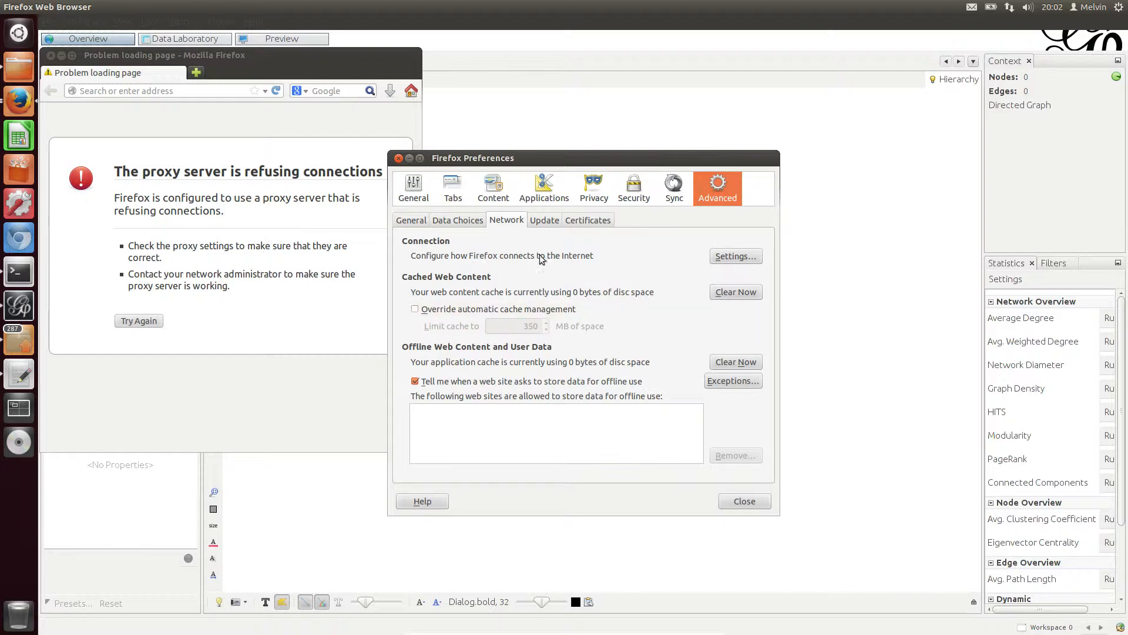
{"action": "left_click", "coordinate": [734, 257]}
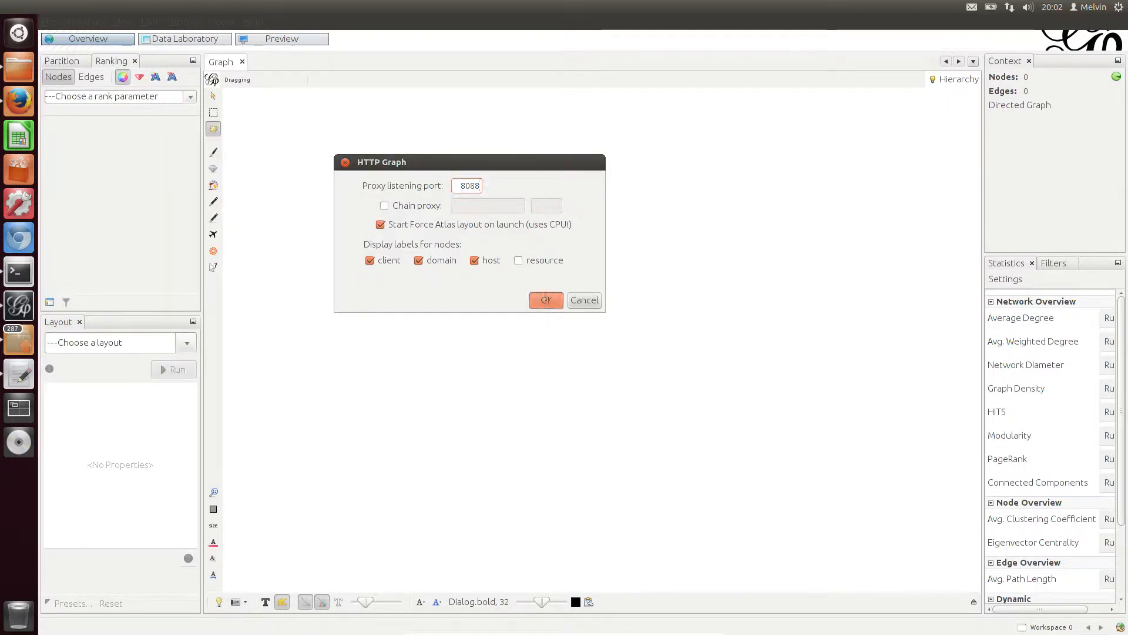
- Confirm the HTTP Graph settings to start capturing with Force Atlas running
{"action": "left_click", "coordinate": [546, 300]}
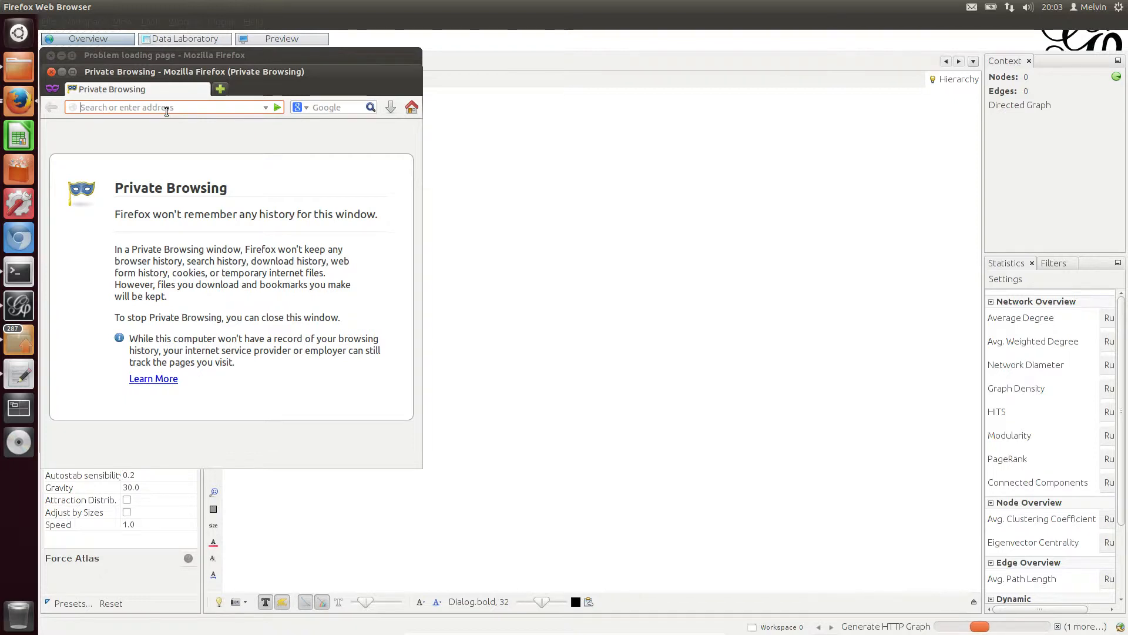
{"action": "type", "text": "https://www.google.co.uk"}
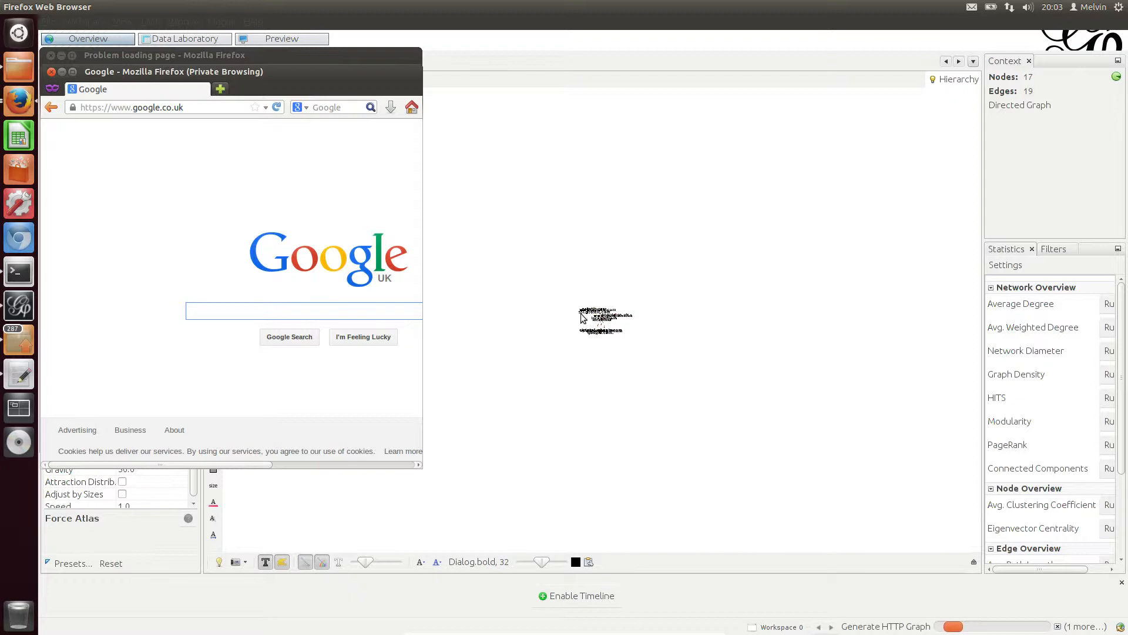
{"action": "mouse_move", "coordinate": [604, 325]}
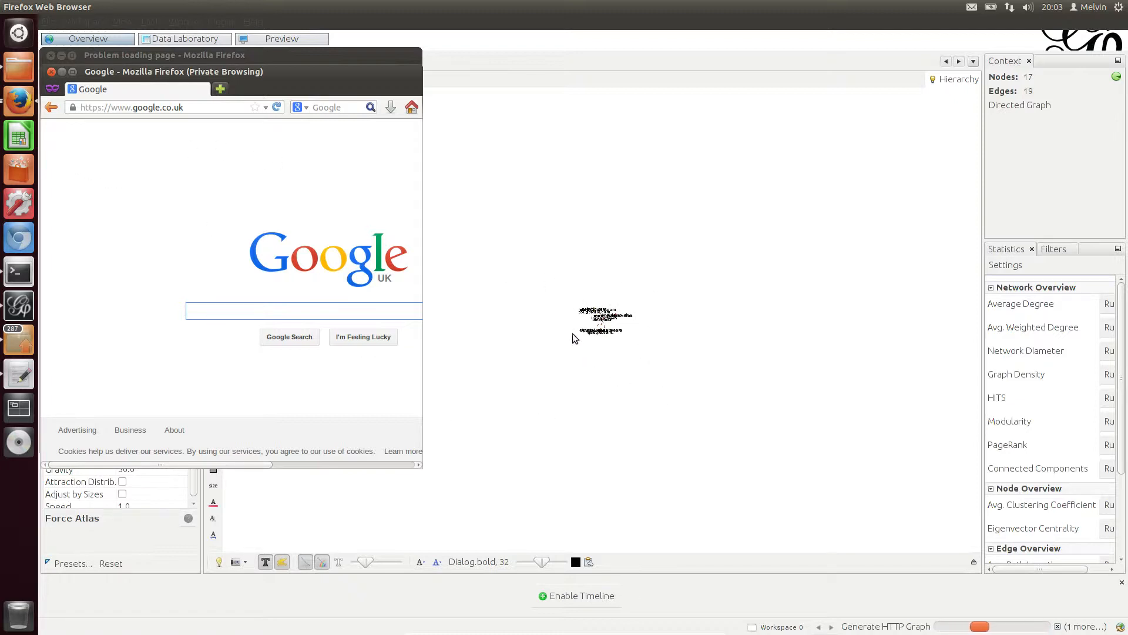
{"action": "mouse_move", "coordinate": [623, 355]}
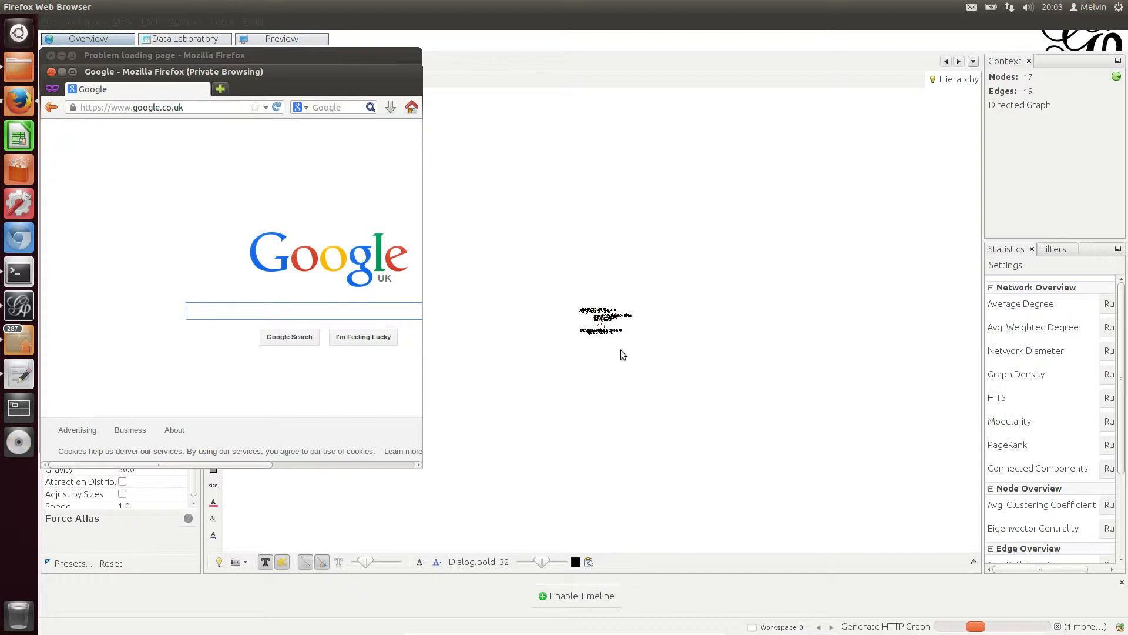
{"action": "mouse_move", "coordinate": [542, 316]}
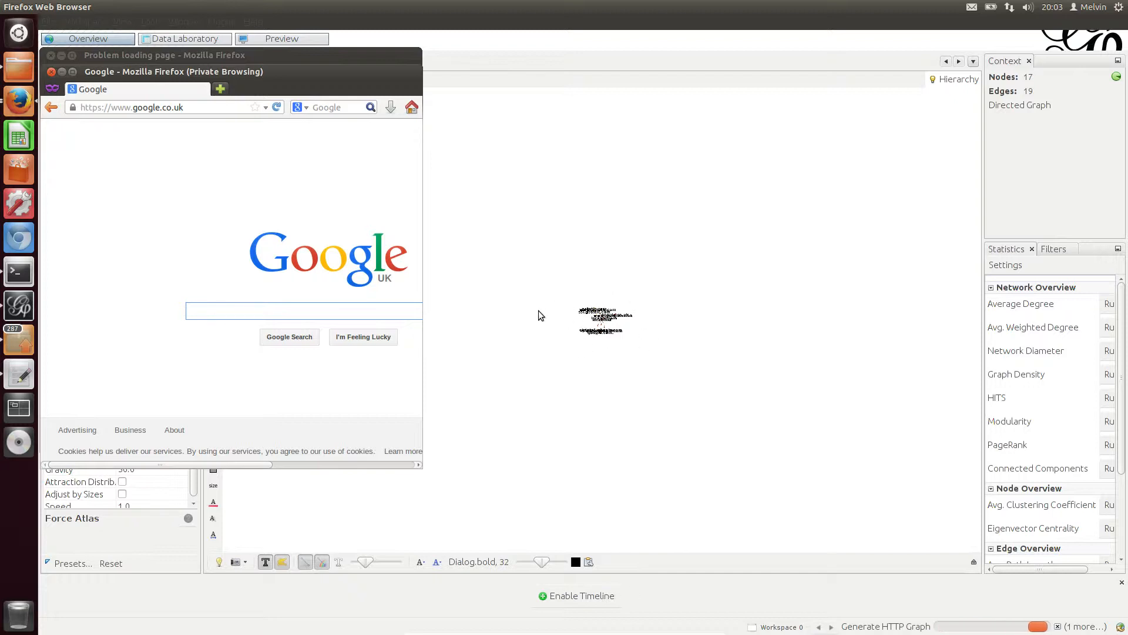
{"action": "left_click", "coordinate": [302, 310]}
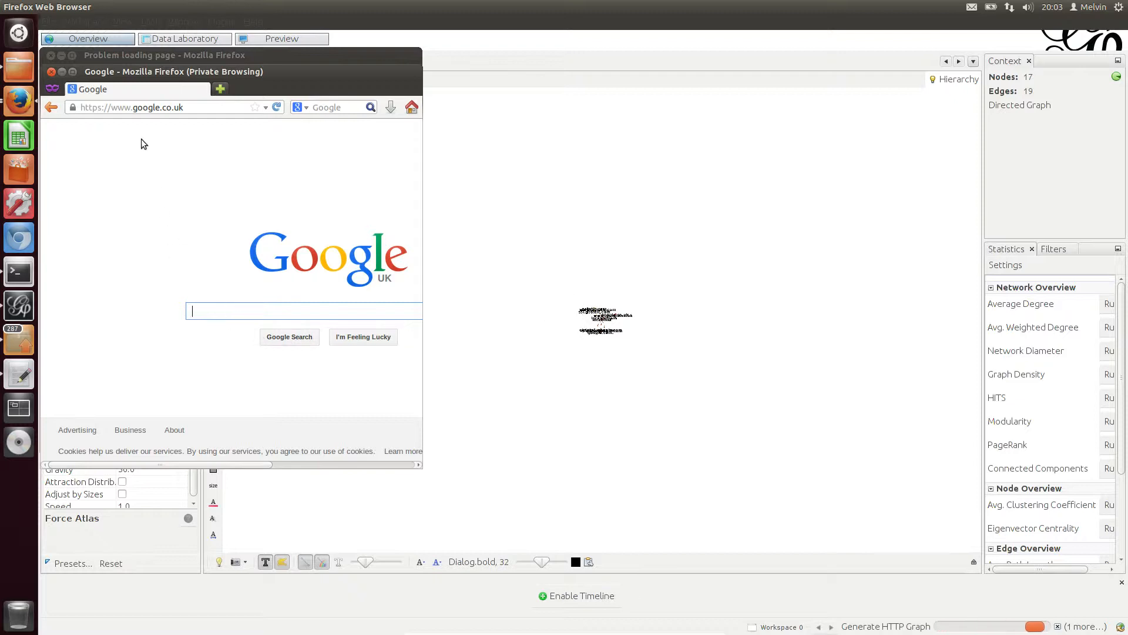
{"action": "left_click", "coordinate": [172, 106]}
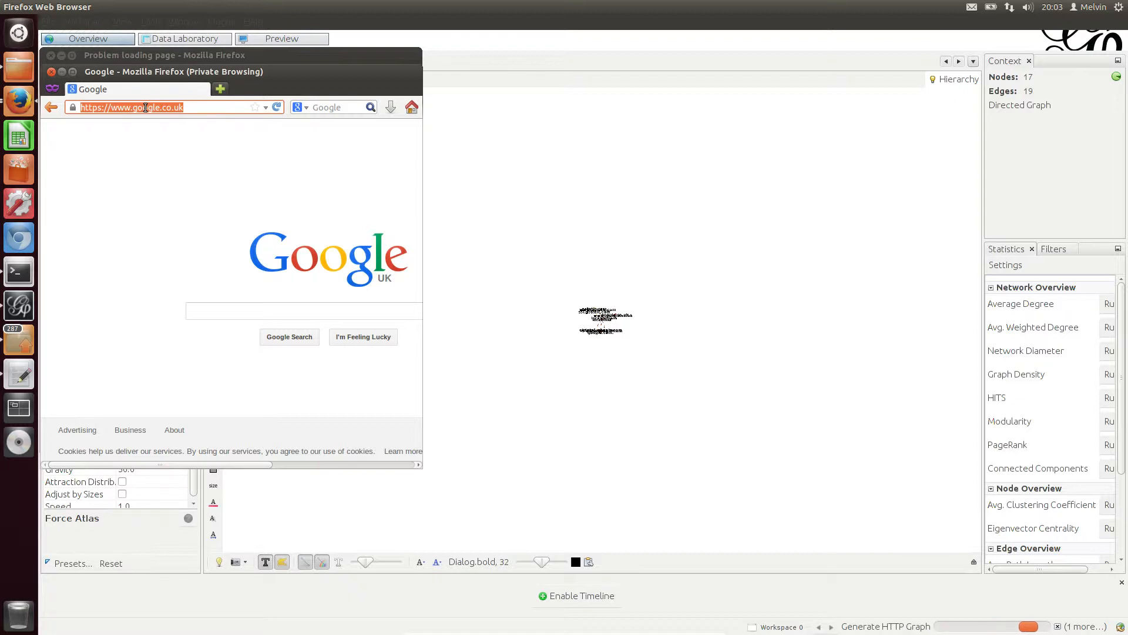
- Load Business Insider UK's Tech page via 'busine', open and scroll Finance, then add a tab
{"action": "type", "text": "busine"}
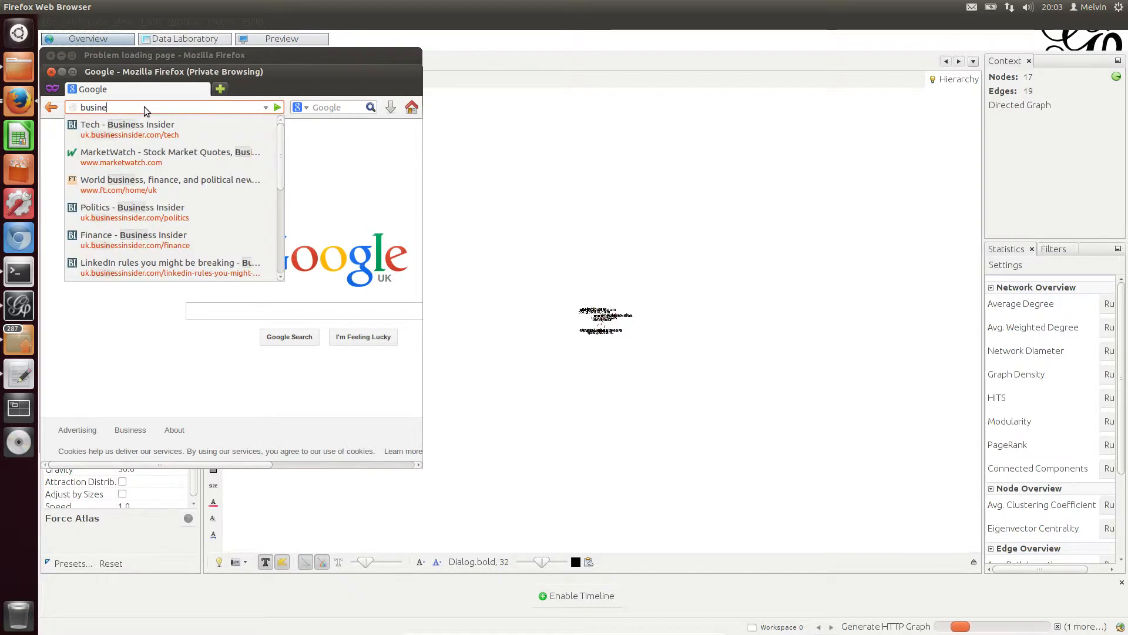
{"action": "left_click", "coordinate": [127, 124]}
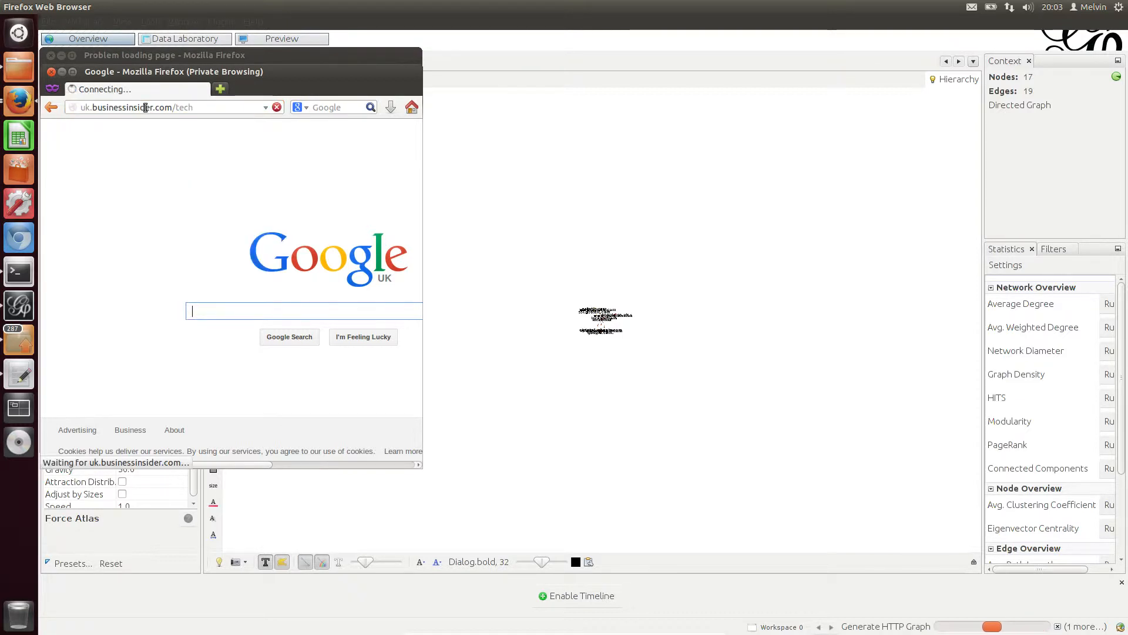
{"action": "mouse_move", "coordinate": [305, 282]}
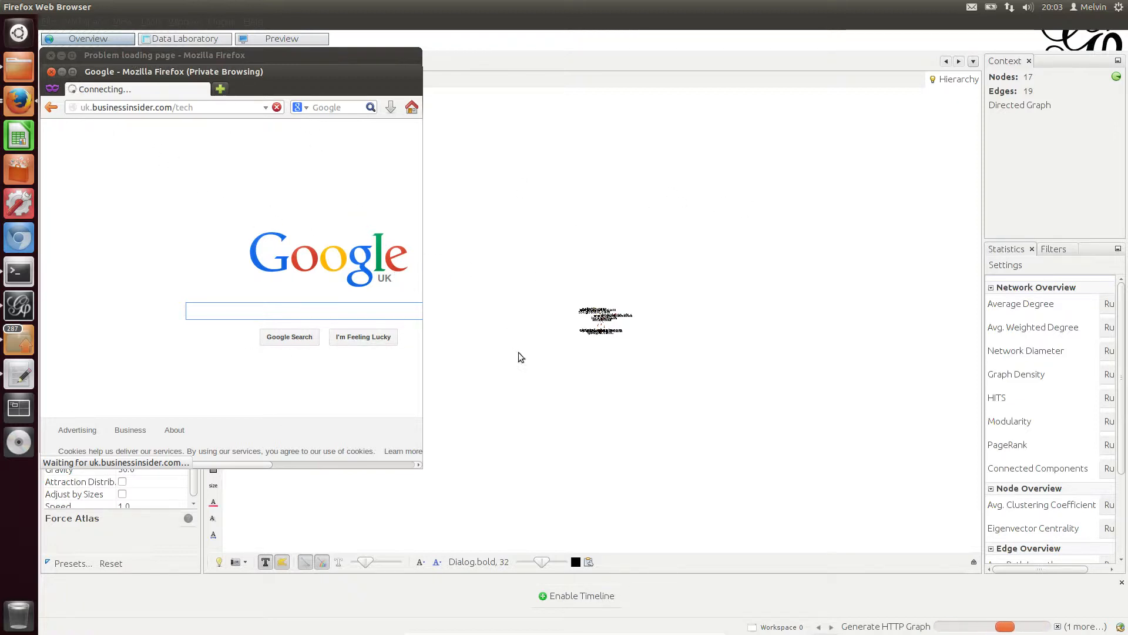
{"action": "mouse_move", "coordinate": [223, 157]}
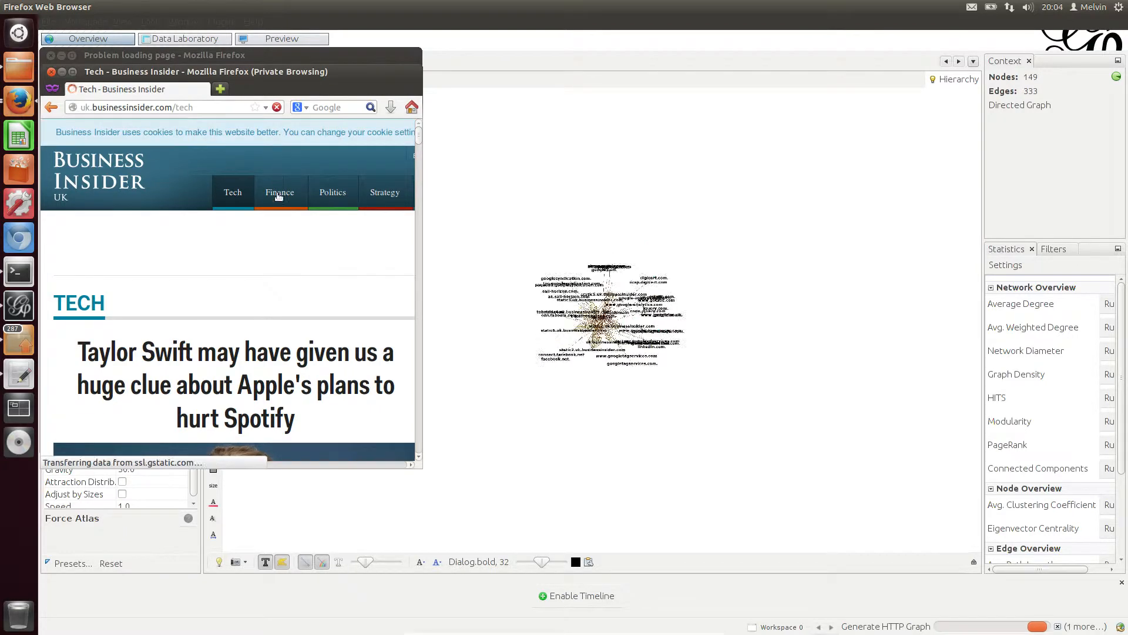
{"action": "left_click", "coordinate": [279, 192]}
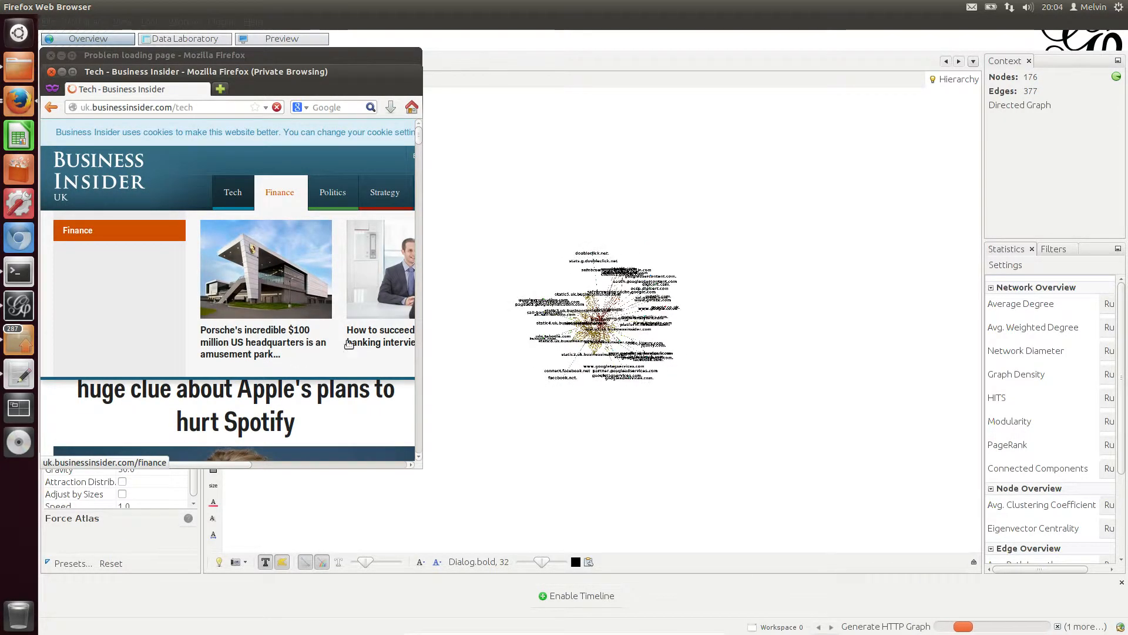
{"action": "scroll", "scroll_direction": "down", "scroll_amount": 3}
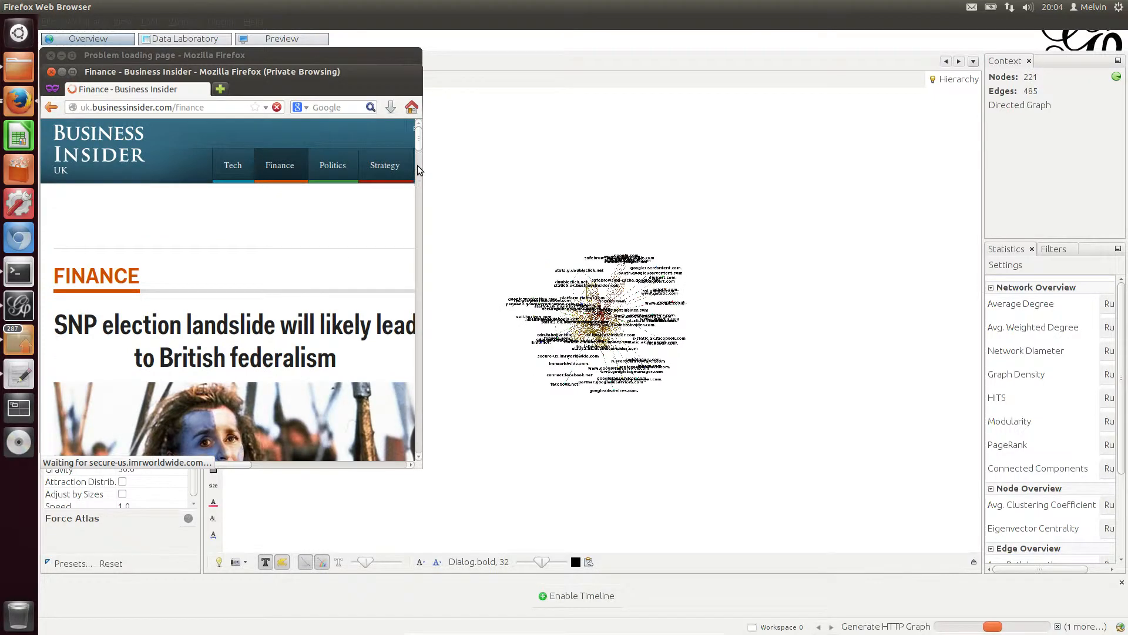
{"action": "scroll", "scroll_direction": "down", "scroll_amount": 3}
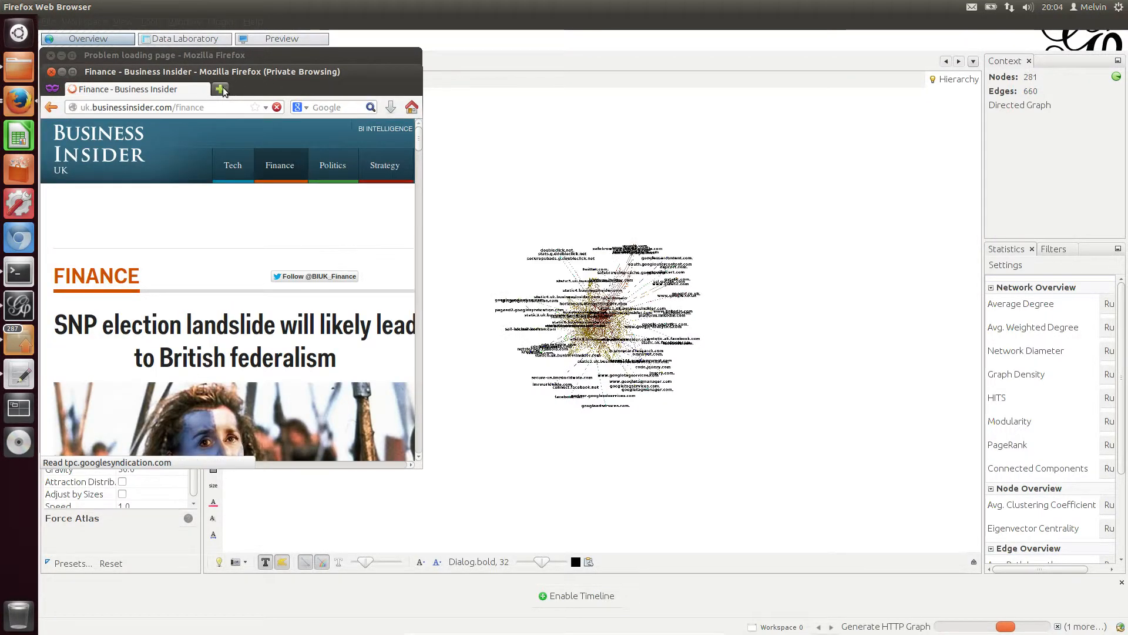
{"action": "left_click", "coordinate": [223, 89]}
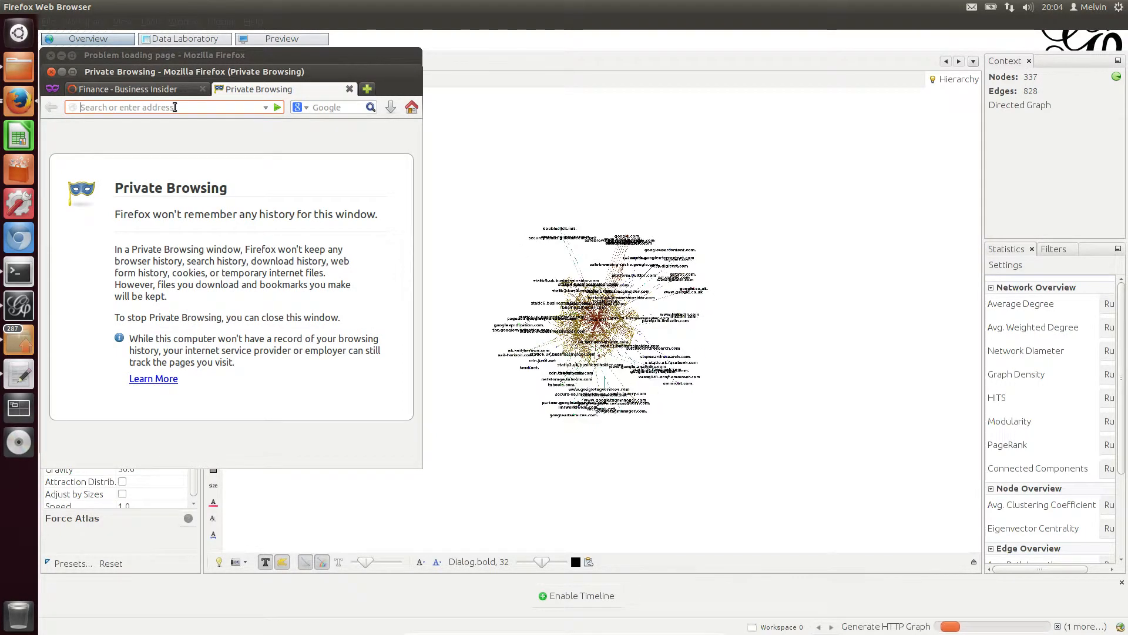
{"action": "type", "text": "www.cnn.com"}
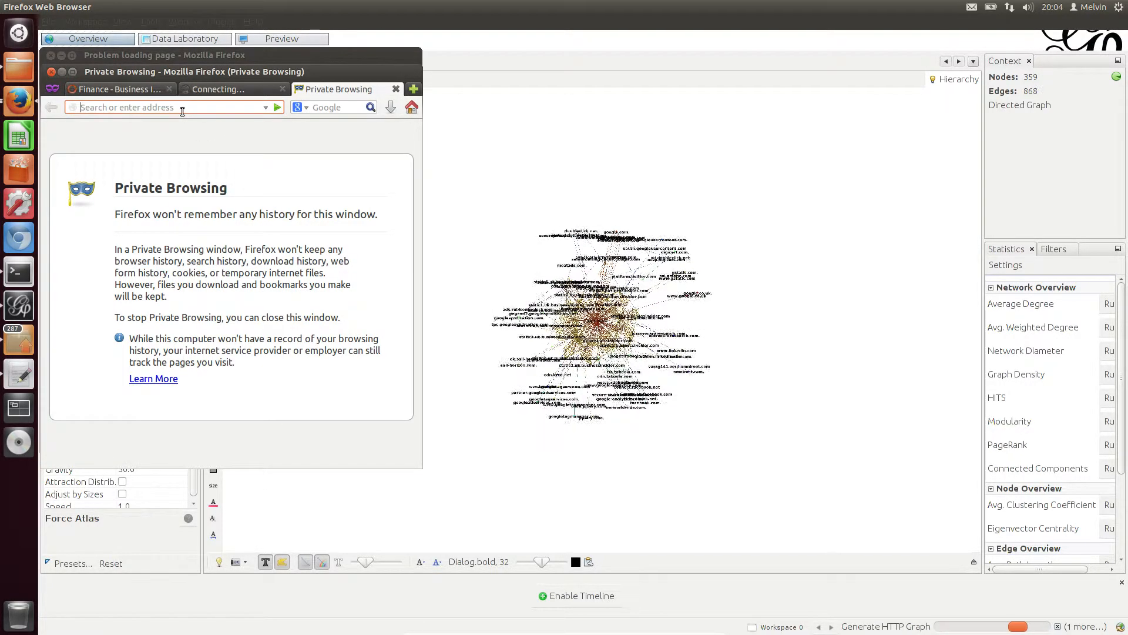
{"action": "type", "text": "www.bbc.co.uk"}
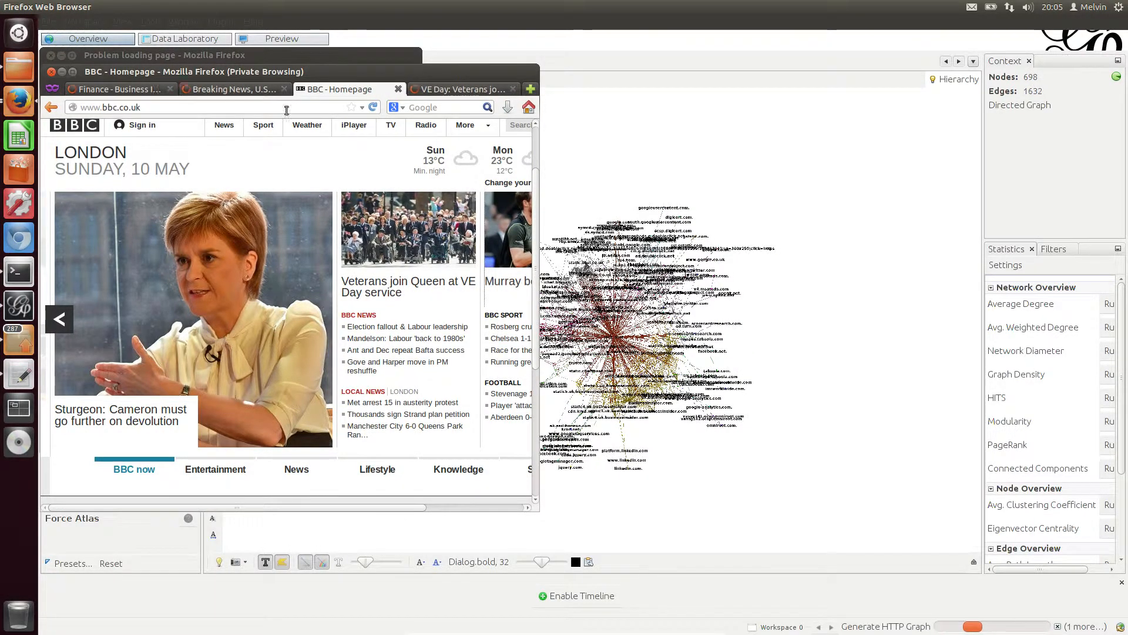
- Return to the Business Insider Finance tab and open the SNP election landslide article
{"action": "left_click", "coordinate": [195, 89]}
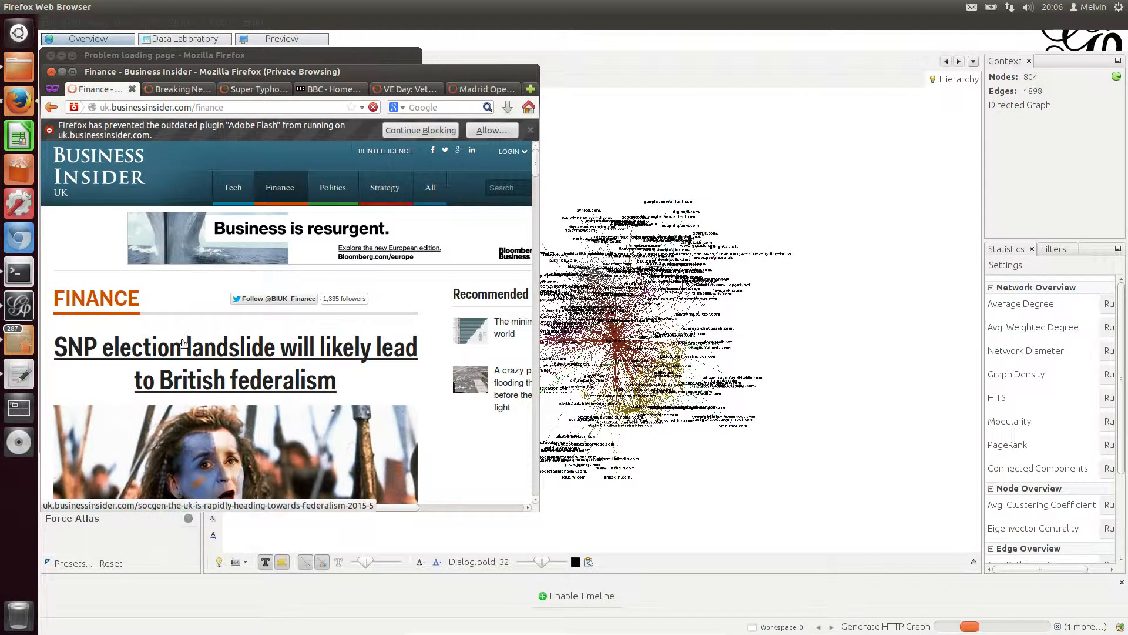
{"action": "left_click", "coordinate": [332, 187]}
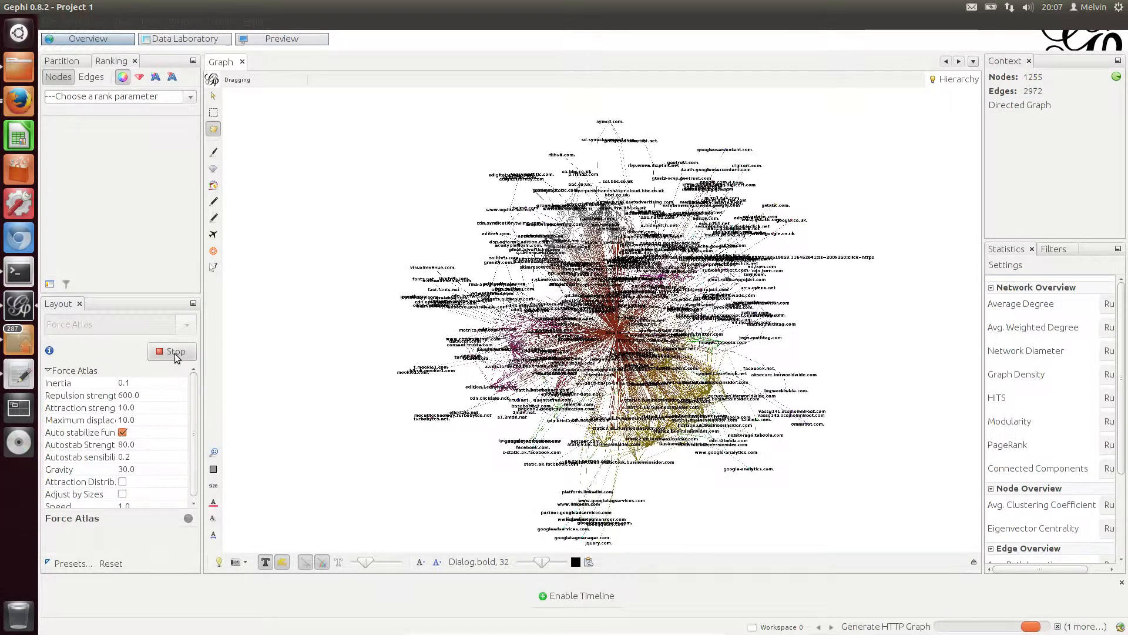
- Stop Force Atlas and cancel Generate HTTP Graph, freezing the graph at 1258 nodes, 2979 edges
{"action": "left_click", "coordinate": [173, 352]}
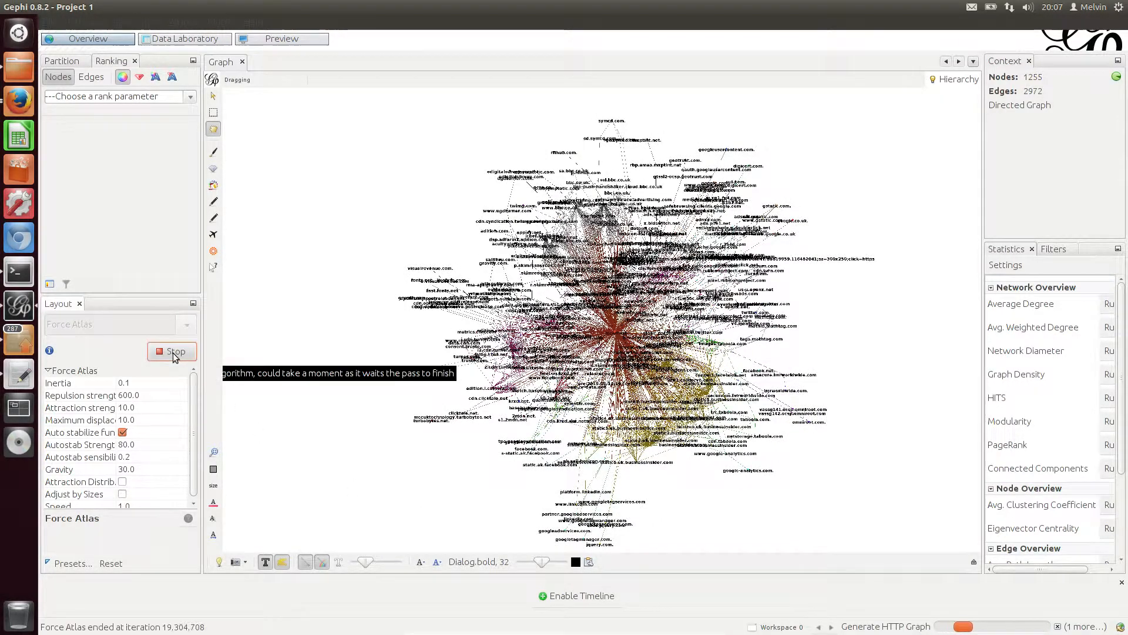
{"action": "left_click", "coordinate": [171, 351]}
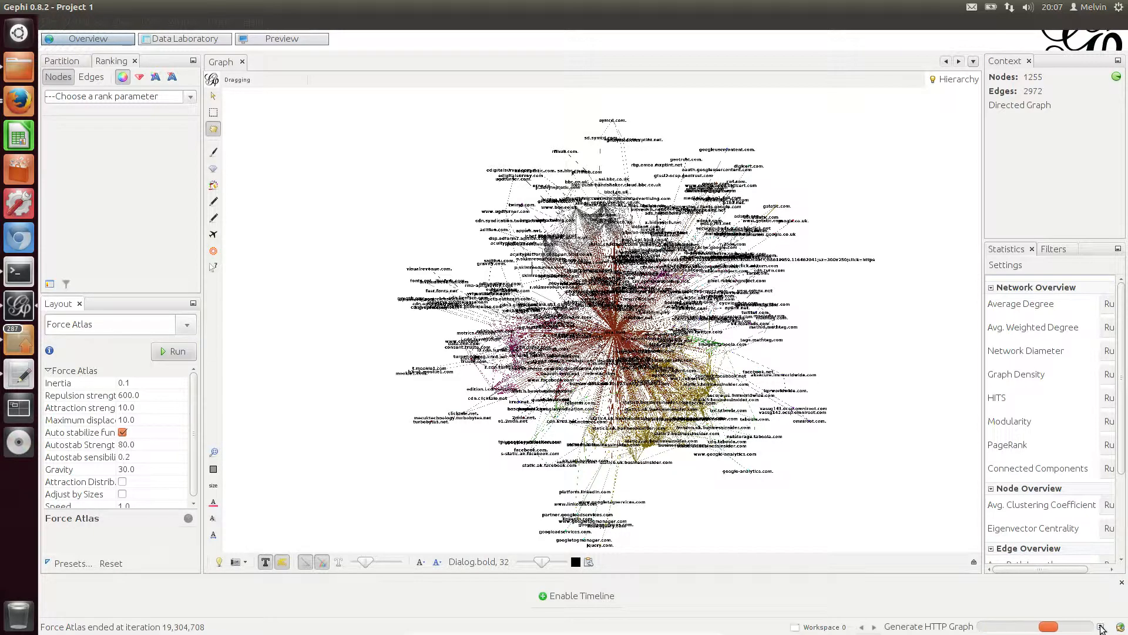
{"action": "left_click", "coordinate": [1102, 626]}
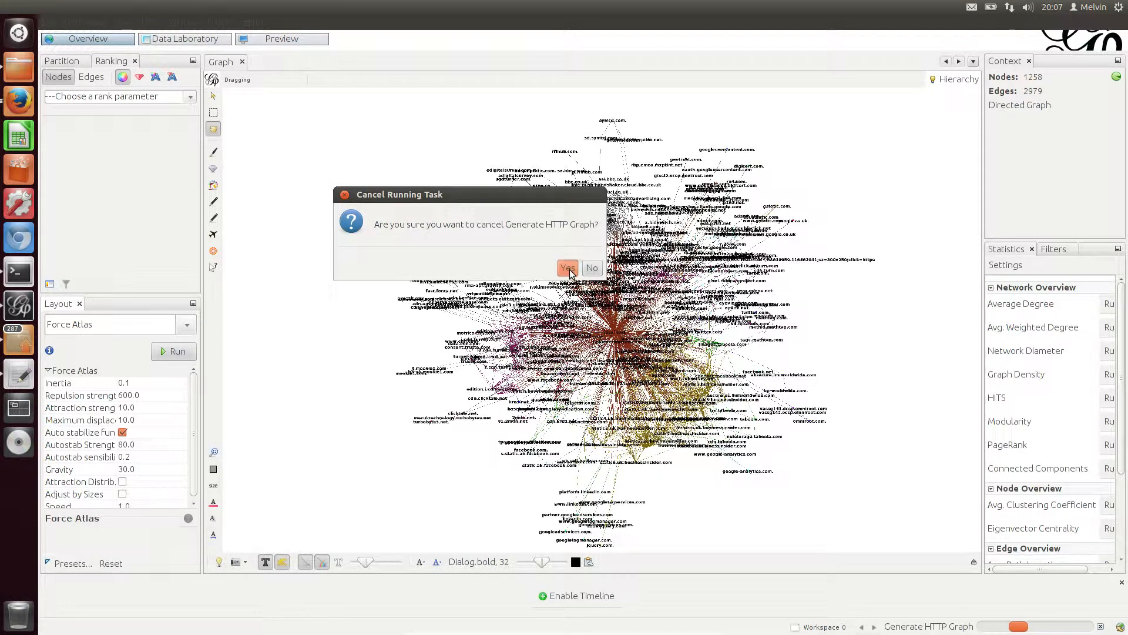
{"action": "left_click", "coordinate": [567, 268]}
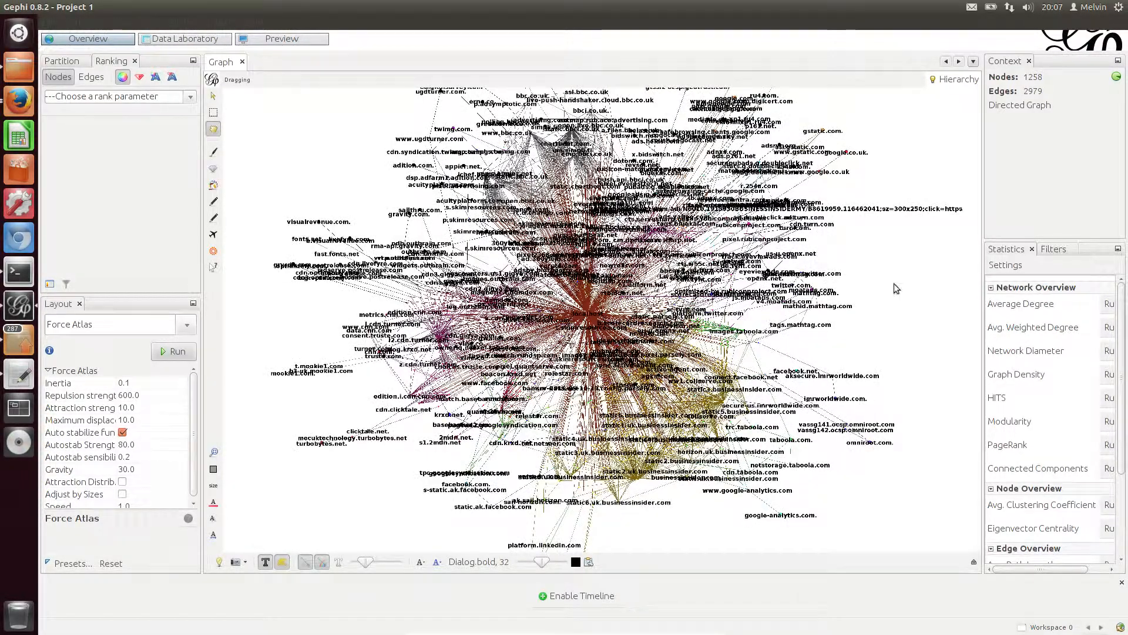
{"action": "mouse_move", "coordinate": [878, 361]}
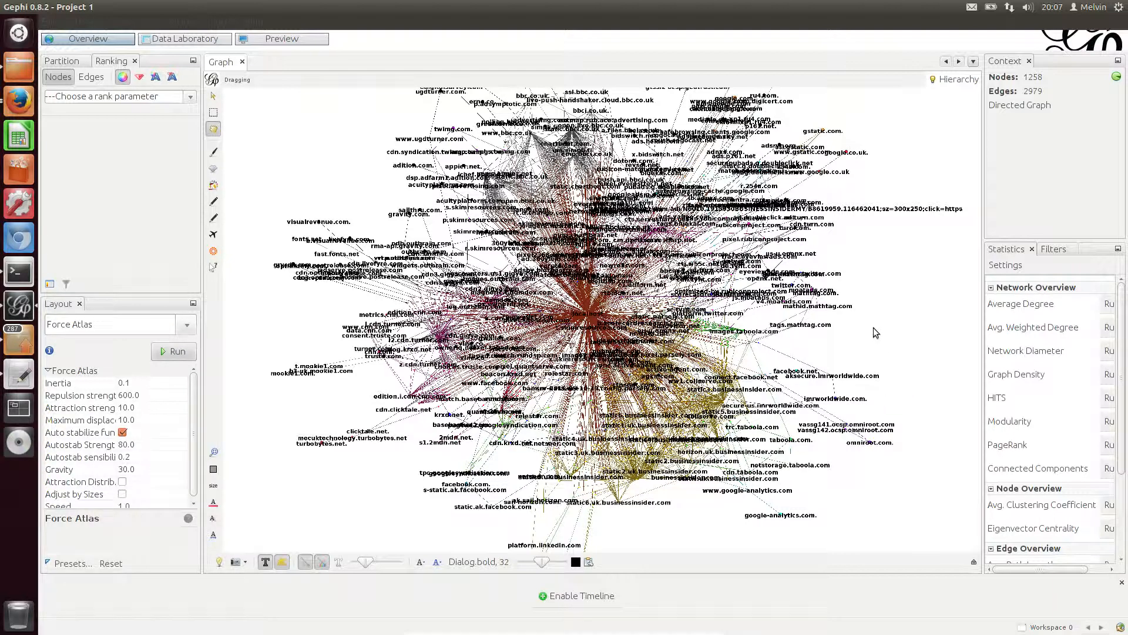
{"action": "mouse_move", "coordinate": [836, 527]}
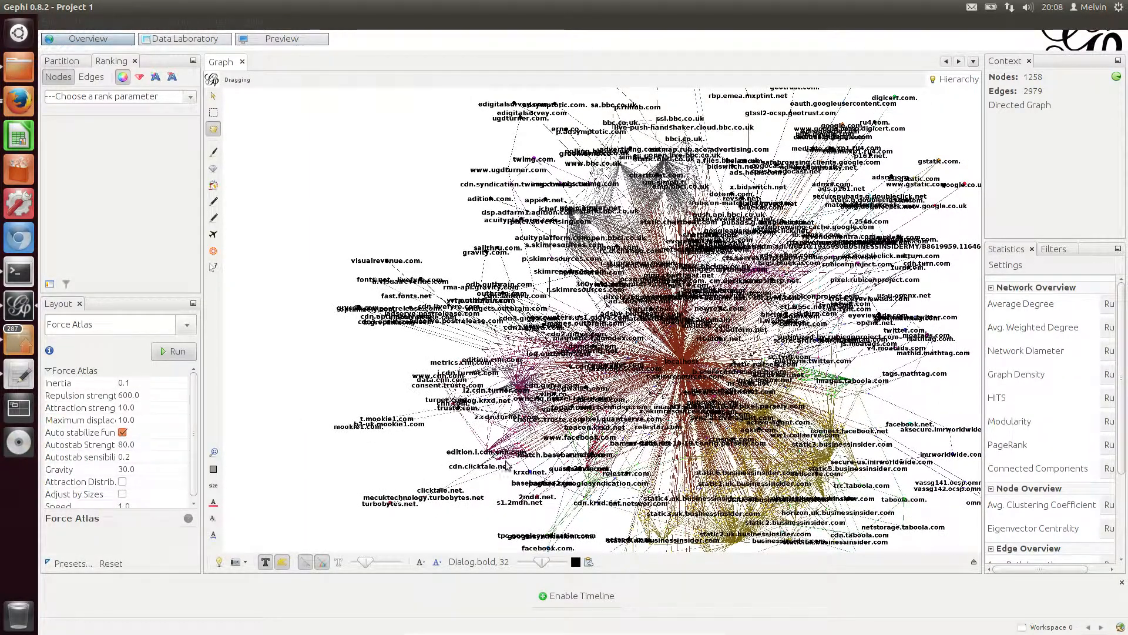
{"action": "mouse_move", "coordinate": [303, 259]}
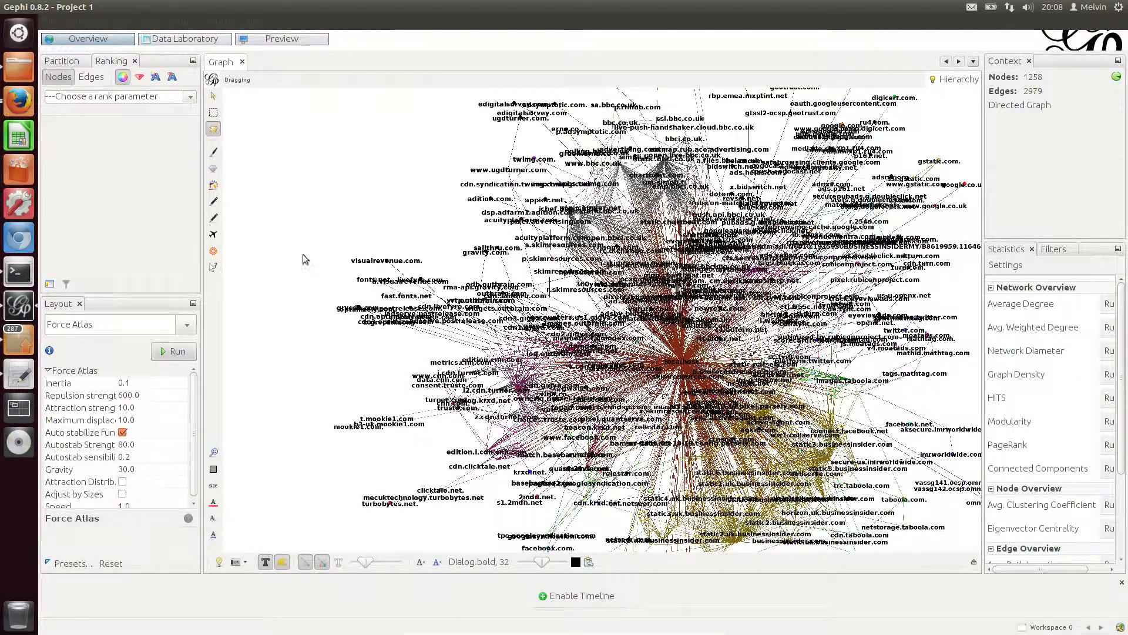
{"action": "mouse_move", "coordinate": [394, 366]}
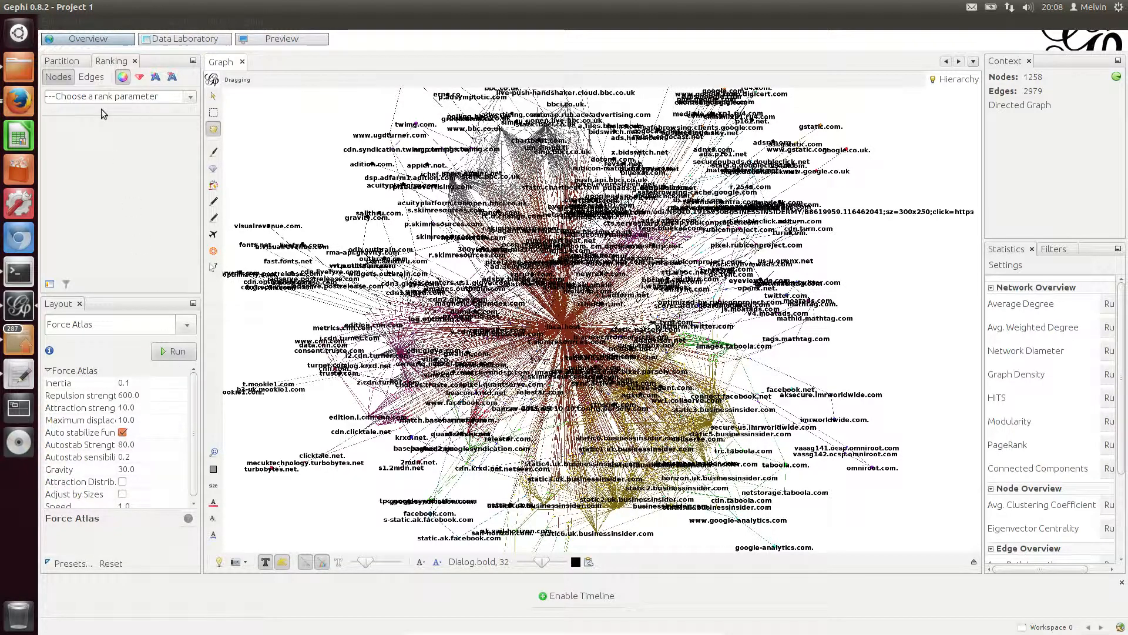
{"action": "mouse_move", "coordinate": [919, 525]}
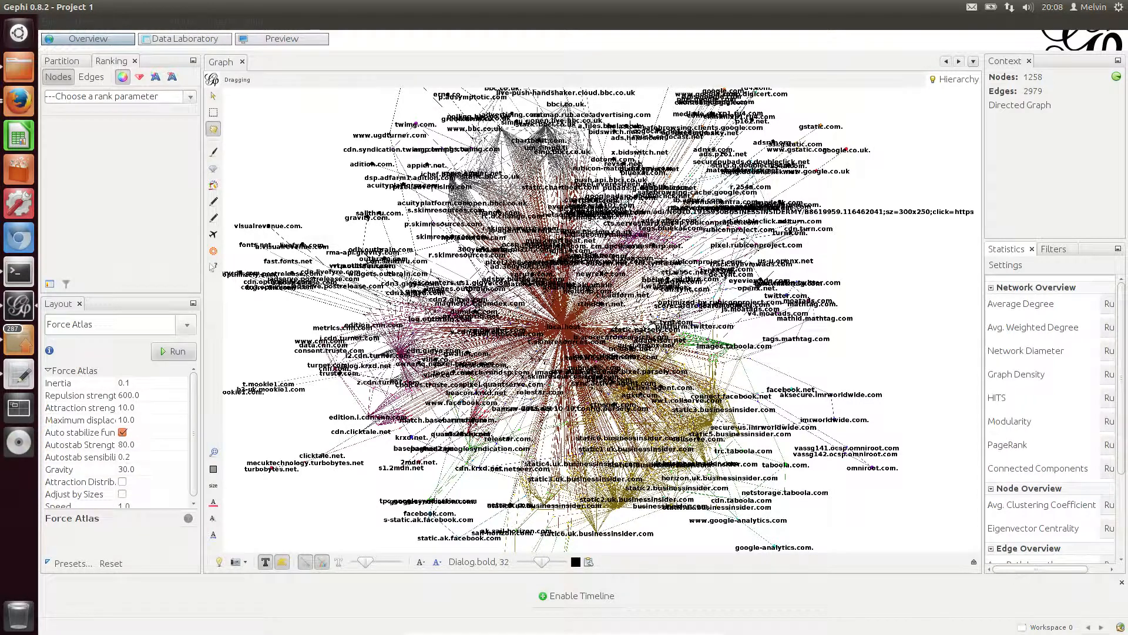
- Run PageRank with default settings and close its distribution report
{"action": "left_click", "coordinate": [1112, 445]}
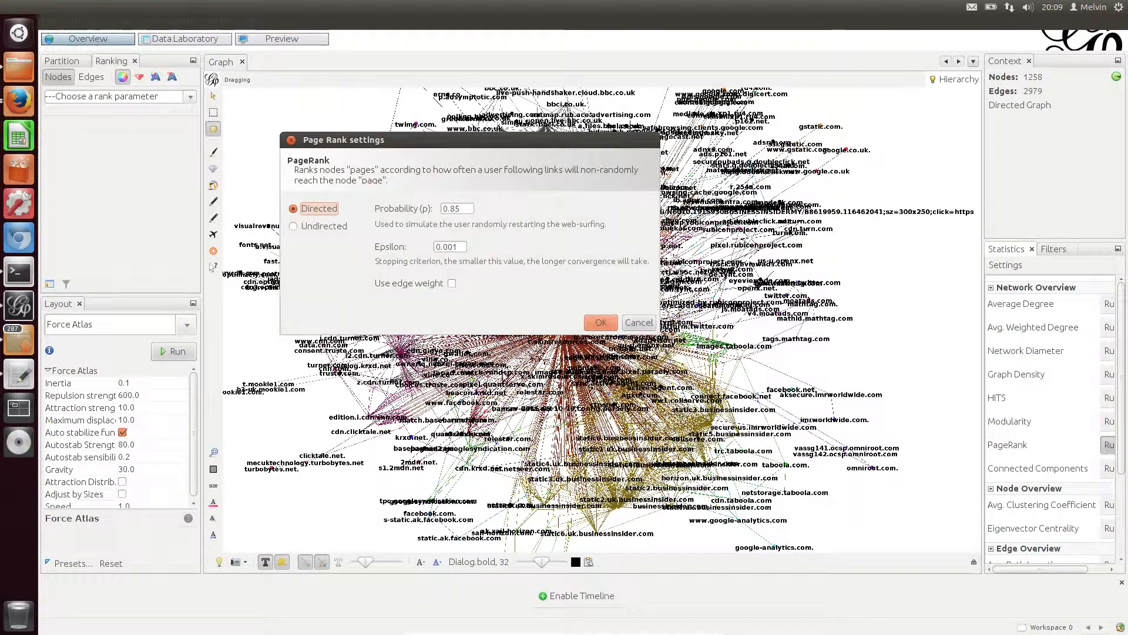
{"action": "left_click", "coordinate": [600, 321]}
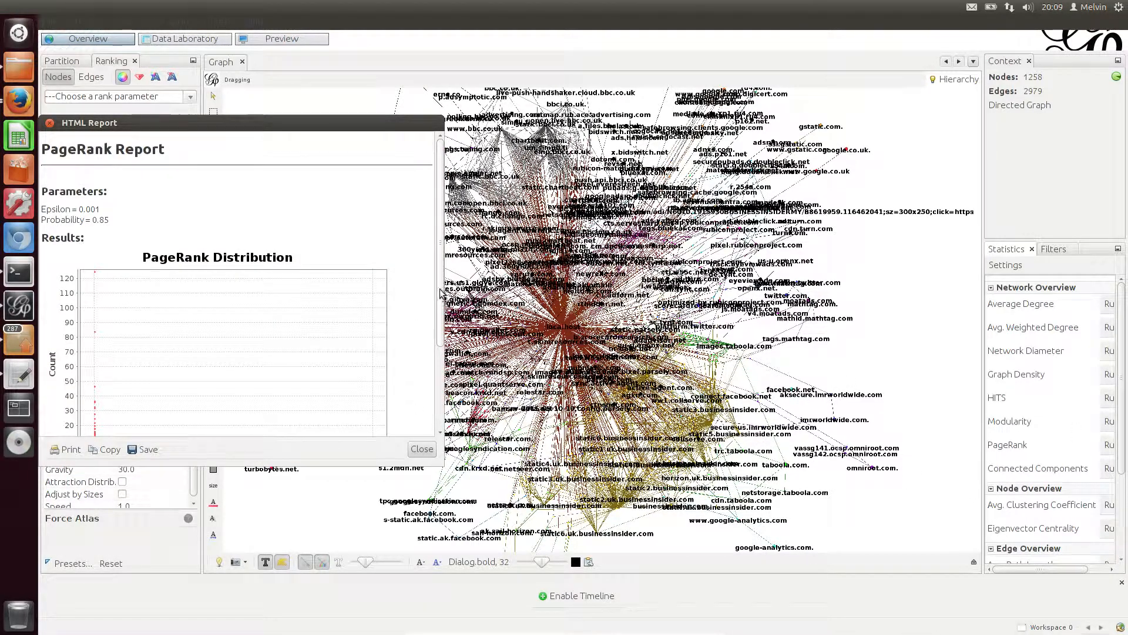
{"action": "left_click", "coordinate": [421, 448]}
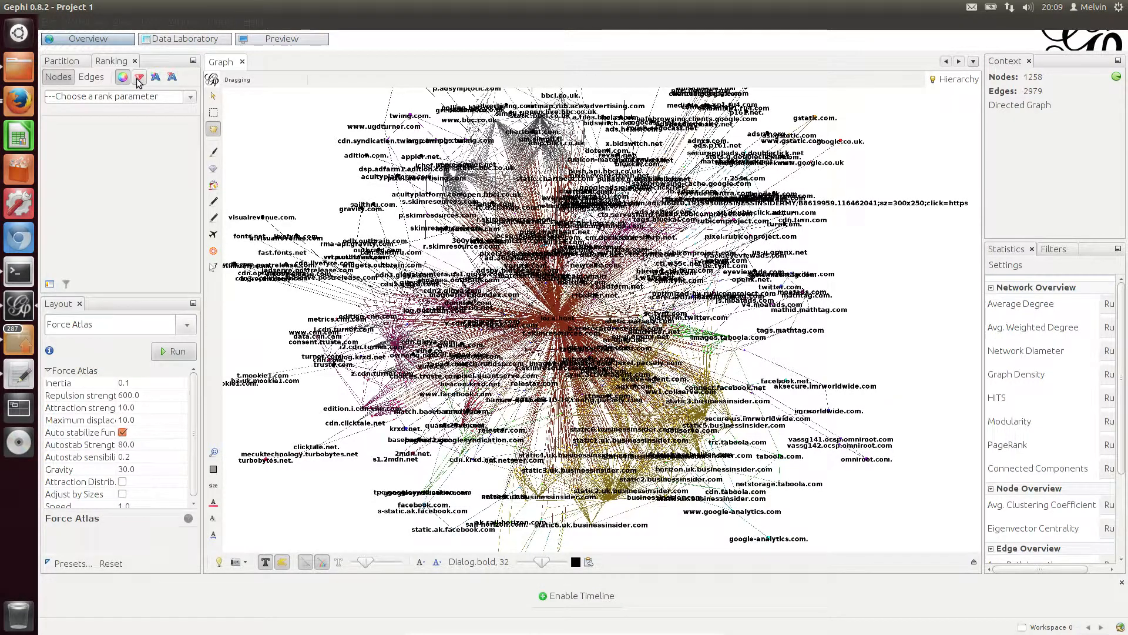
- Check the Ranking parameter list, then recompute PageRank with default settings
{"action": "left_click", "coordinate": [115, 95]}
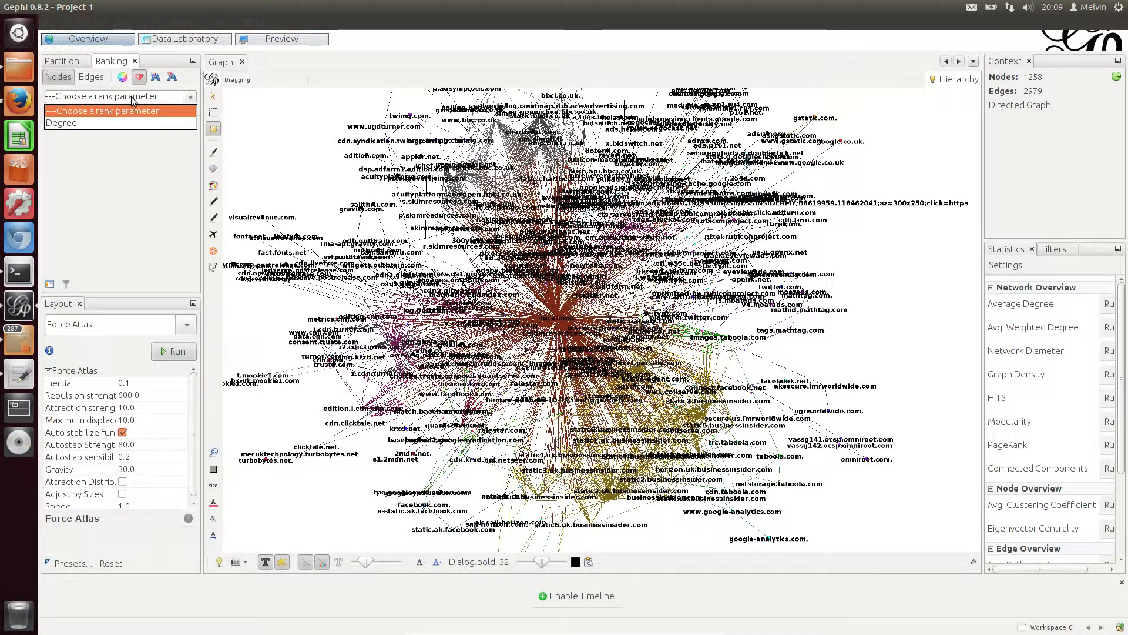
{"action": "left_click", "coordinate": [115, 96]}
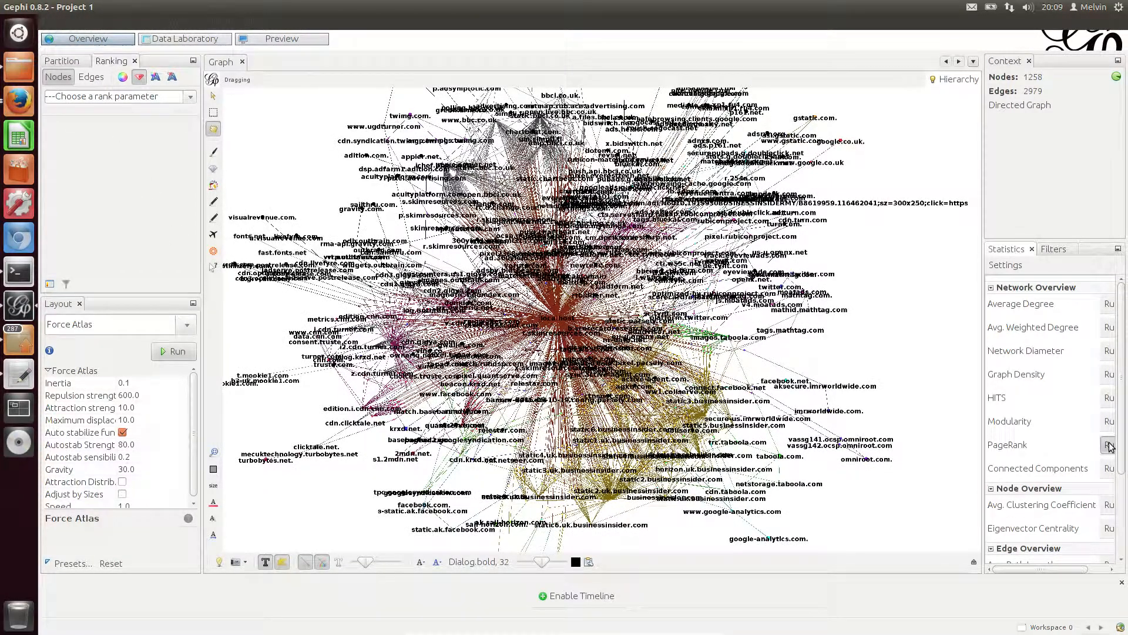
{"action": "left_click", "coordinate": [1111, 444]}
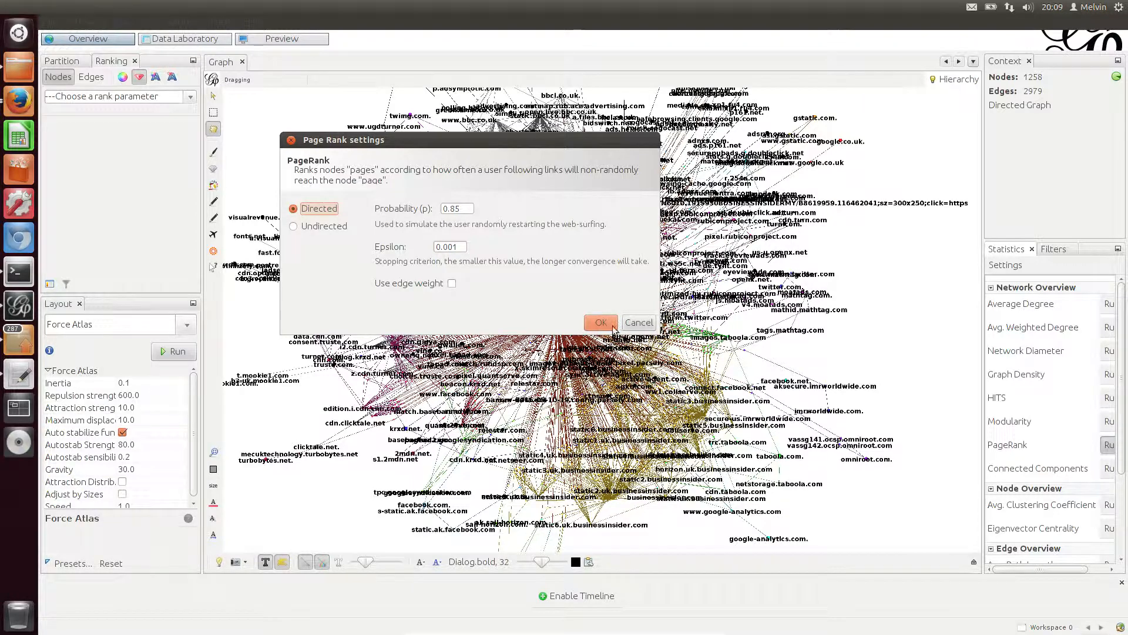
{"action": "left_click", "coordinate": [600, 322]}
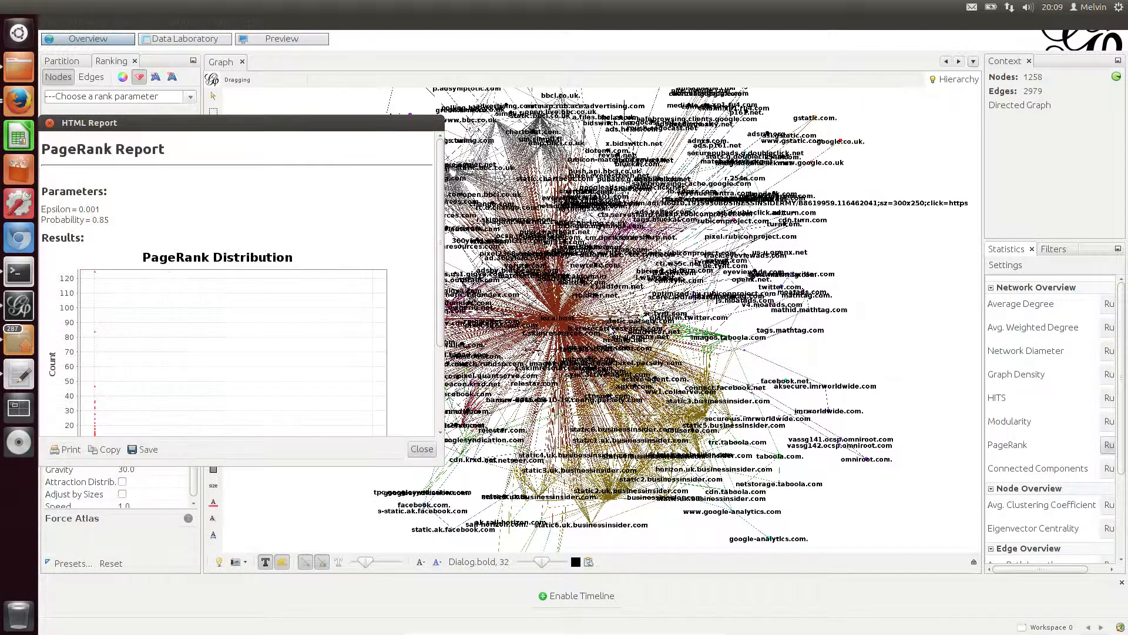
{"action": "scroll", "scroll_direction": "down", "scroll_amount": 3}
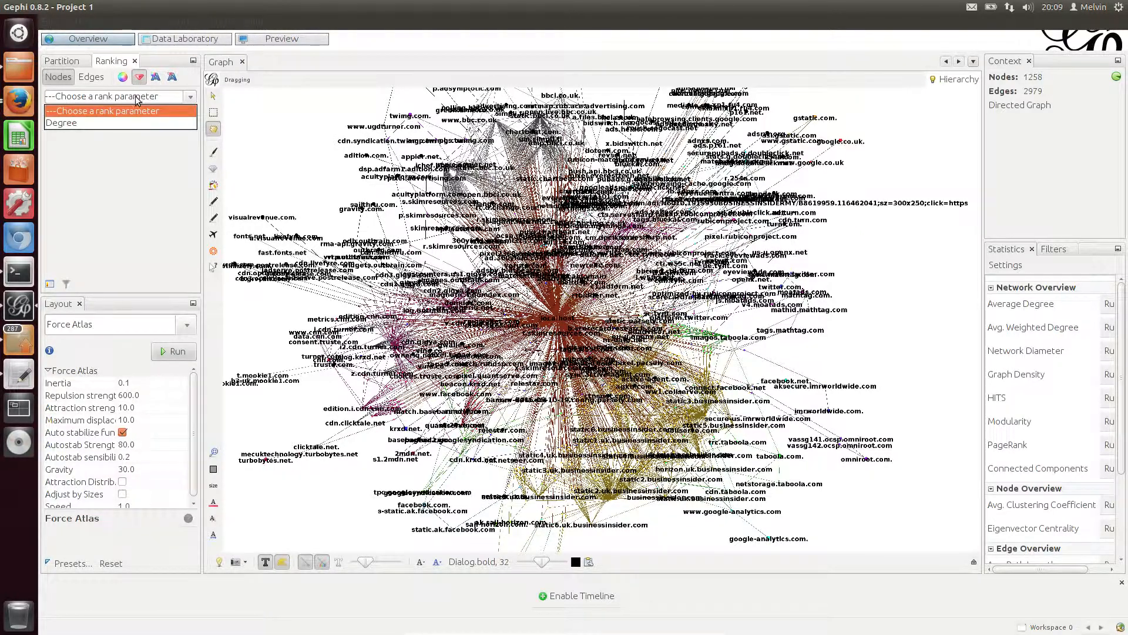
- Rank label sizes by Degree, min 1 to max 2, enlarging the localhost label
{"action": "left_click", "coordinate": [61, 122]}
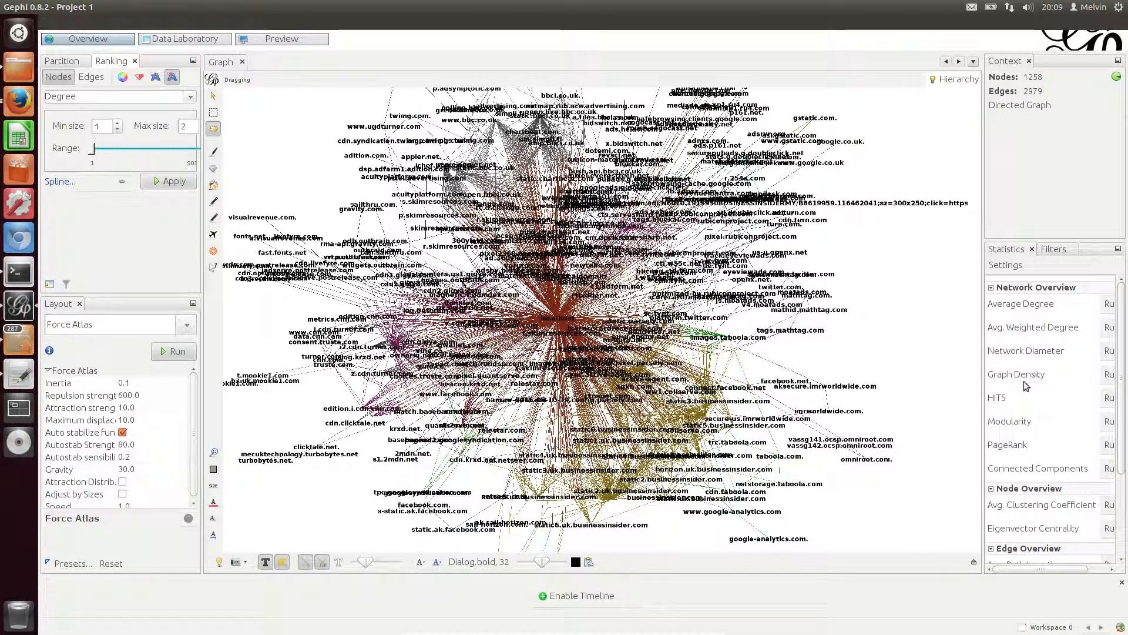
{"action": "scroll", "scroll_direction": "down", "scroll_amount": 3}
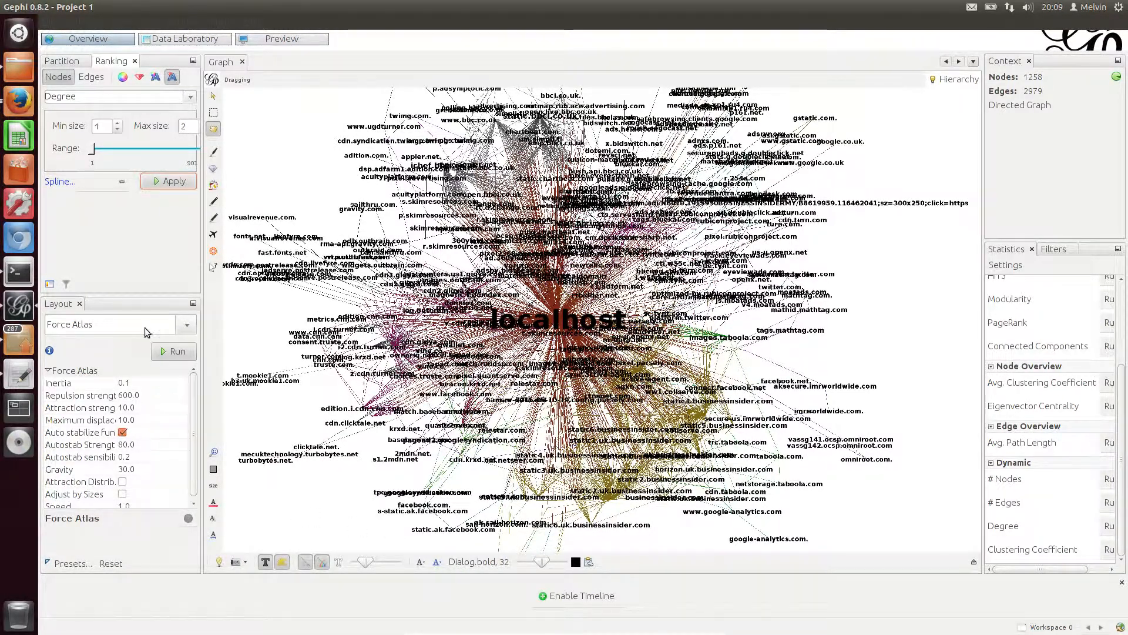
{"action": "left_click", "coordinate": [187, 324]}
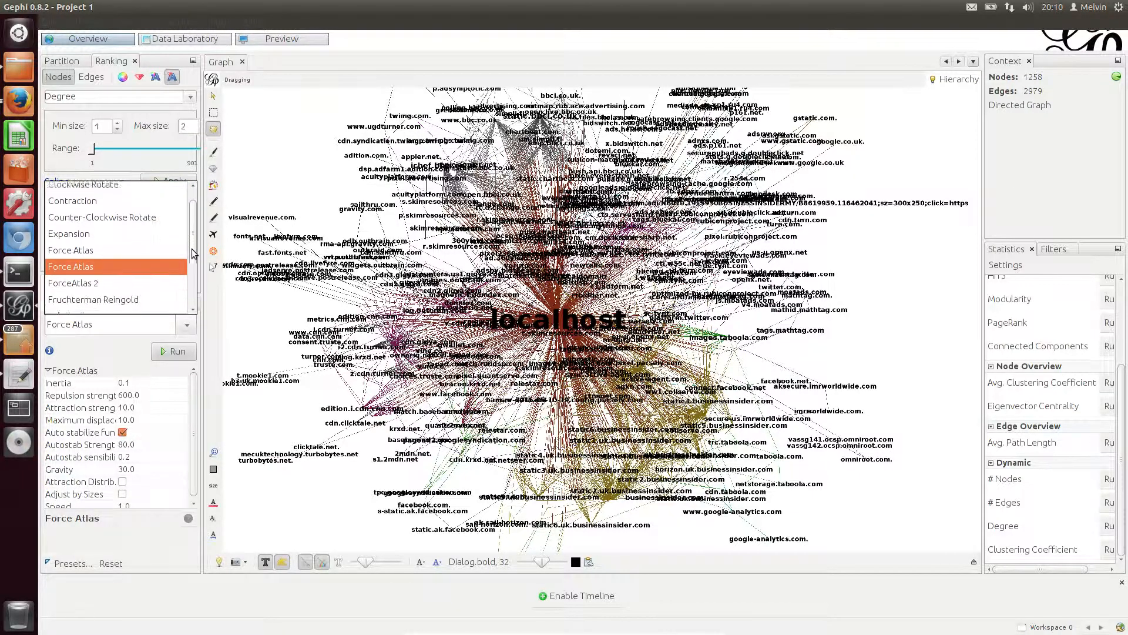
- Run and stop Fruchterman Reingold, then Label Adjust, spreading labels around localhost
{"action": "left_click", "coordinate": [93, 299]}
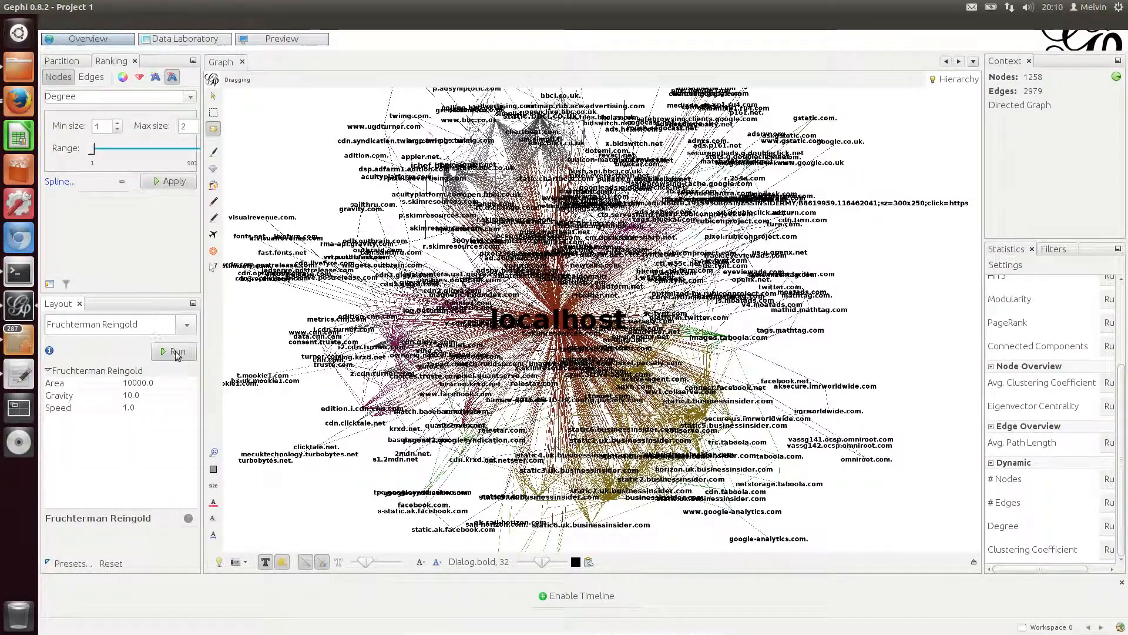
{"action": "left_click", "coordinate": [173, 352]}
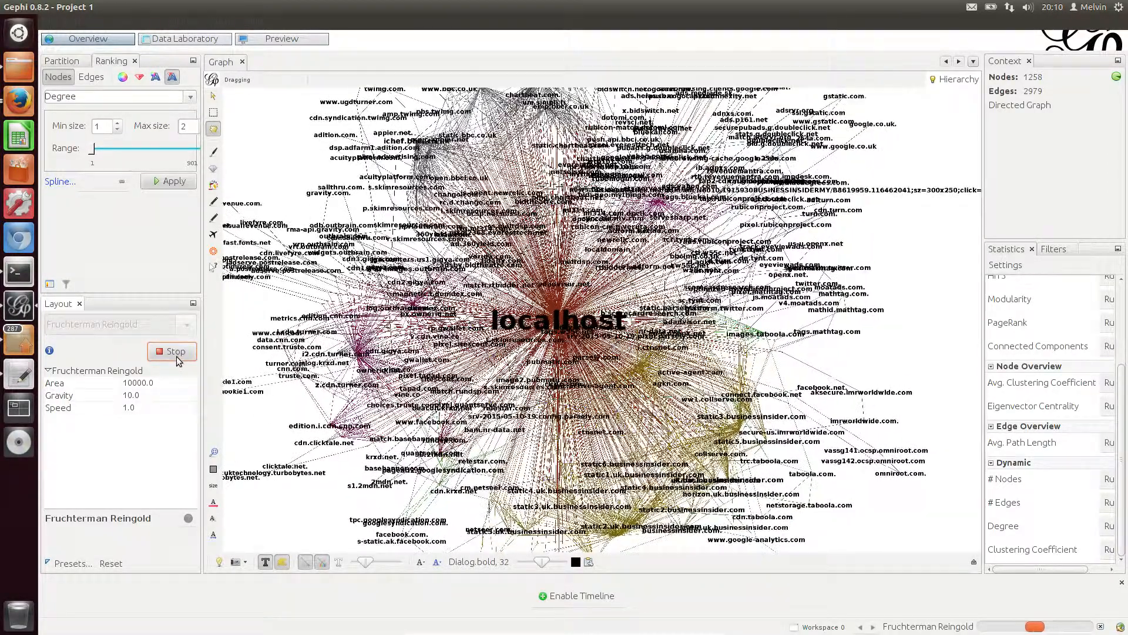
{"action": "left_click", "coordinate": [171, 351]}
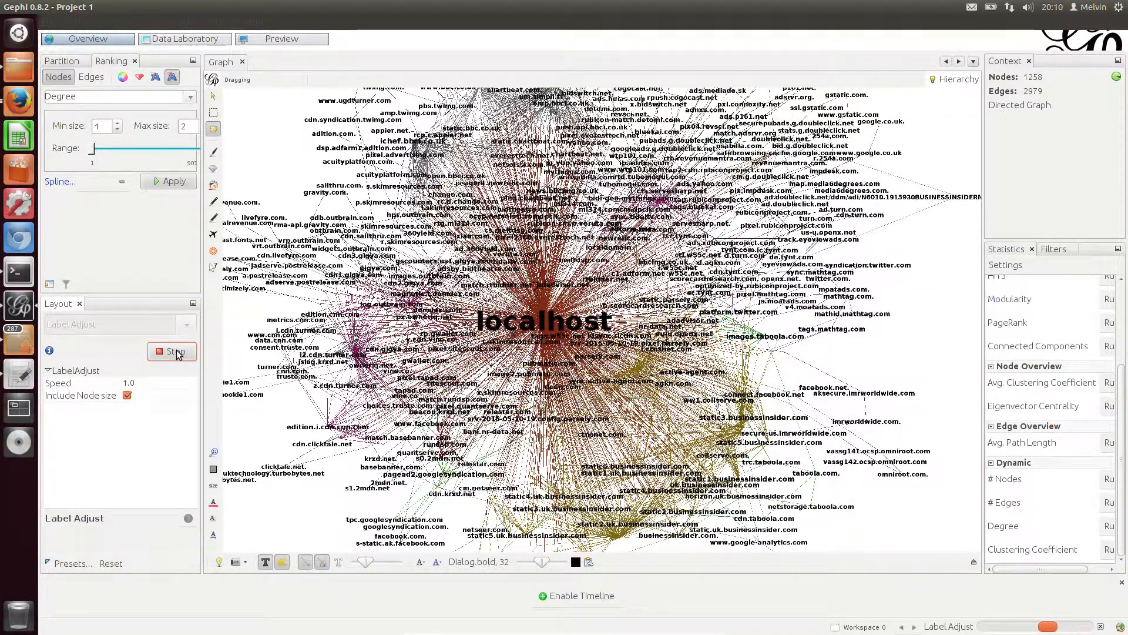
{"action": "left_click", "coordinate": [171, 352]}
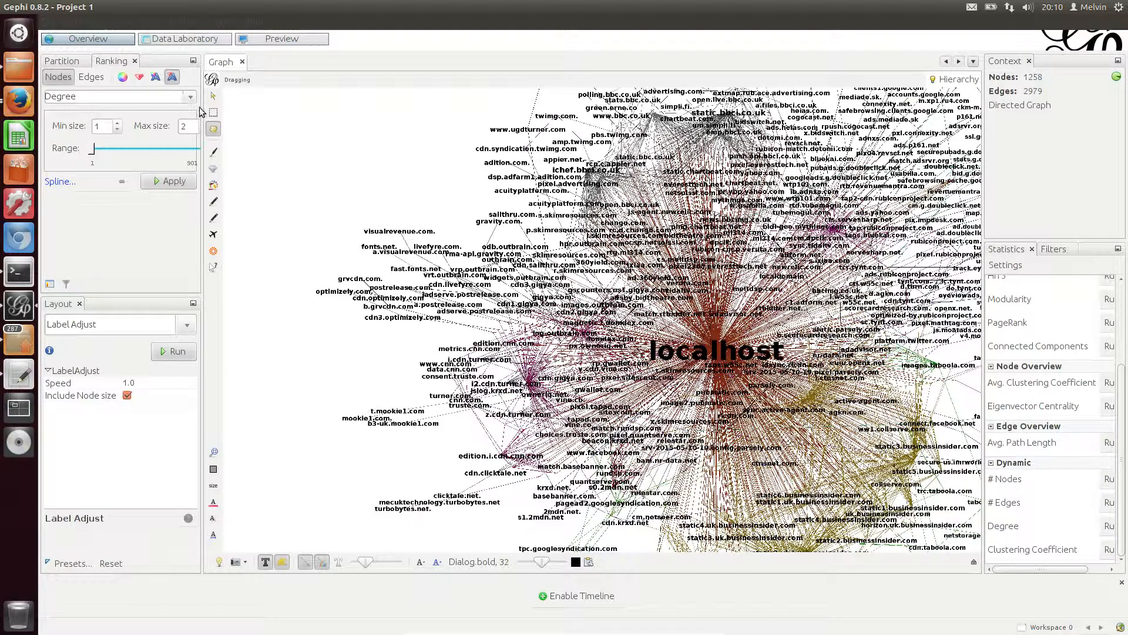
{"action": "left_click", "coordinate": [115, 96]}
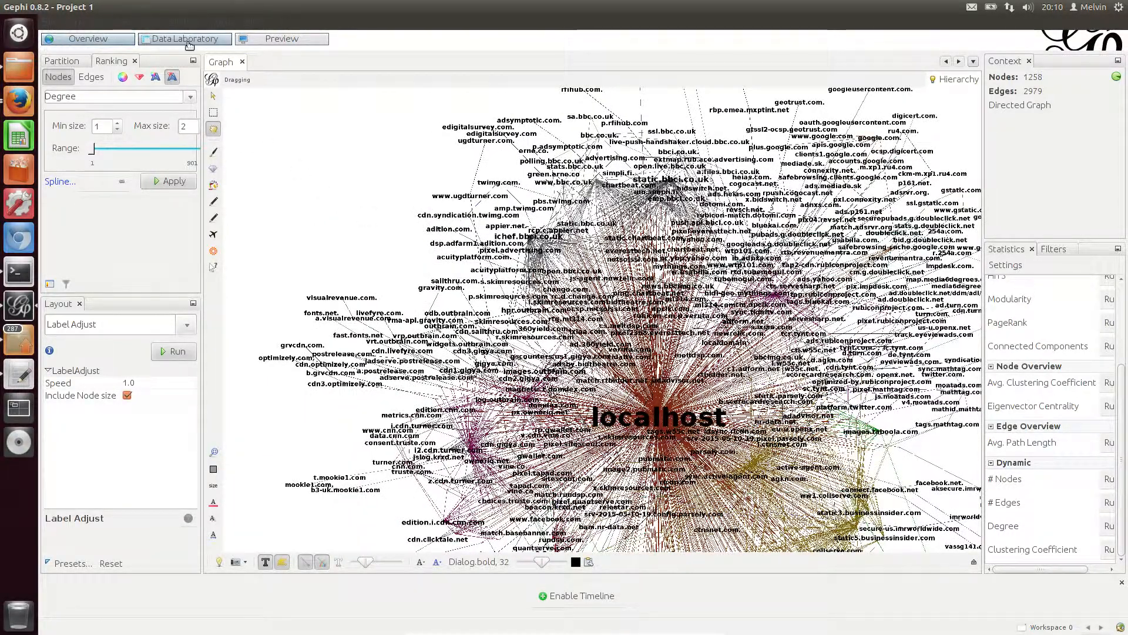
{"action": "left_click", "coordinate": [184, 39]}
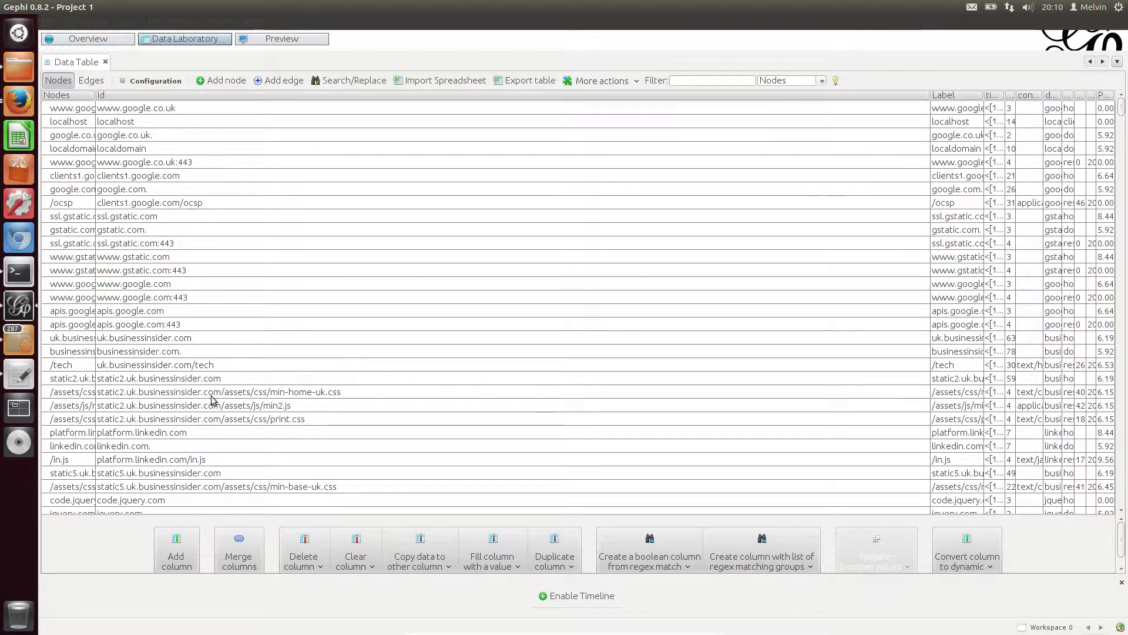
{"action": "scroll", "scroll_direction": "down", "scroll_amount": 3}
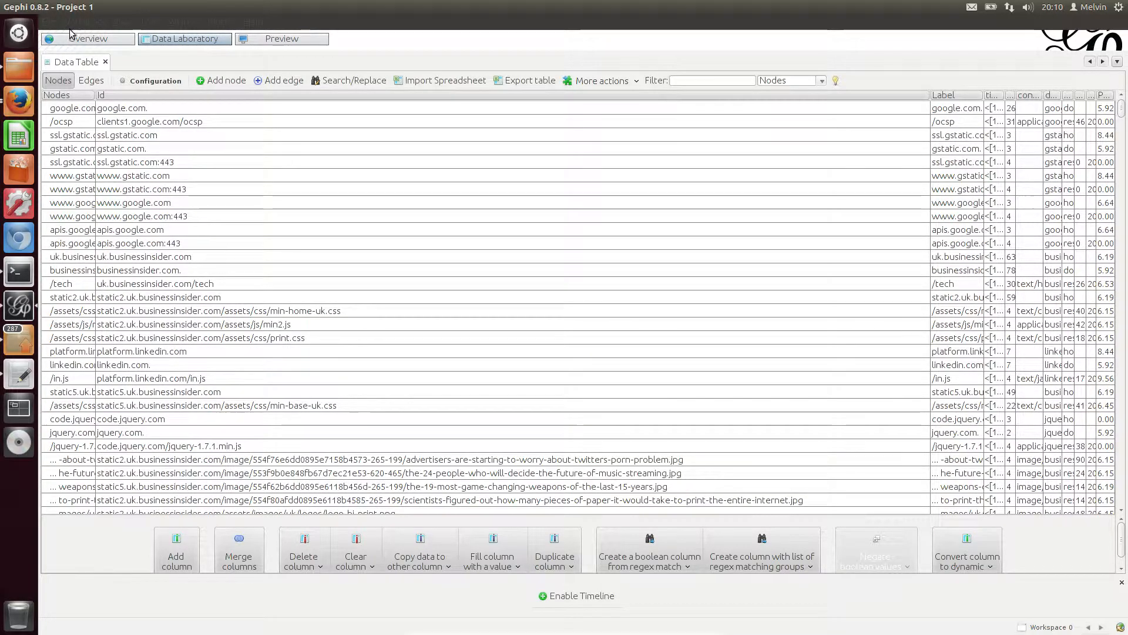
{"action": "left_click", "coordinate": [88, 39]}
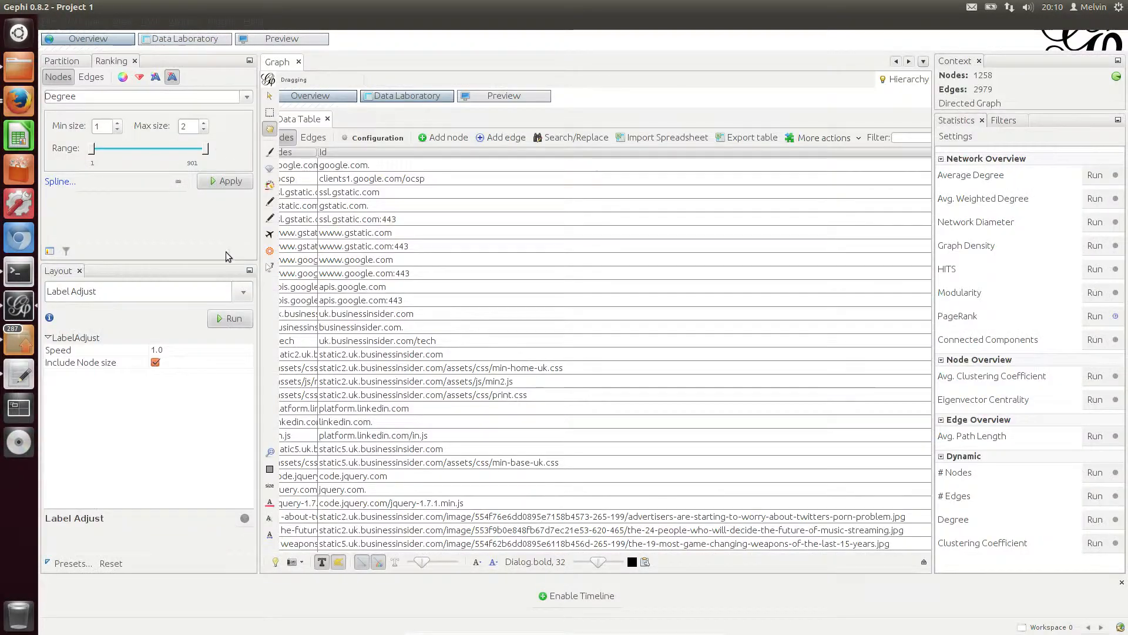
{"action": "left_click", "coordinate": [309, 95]}
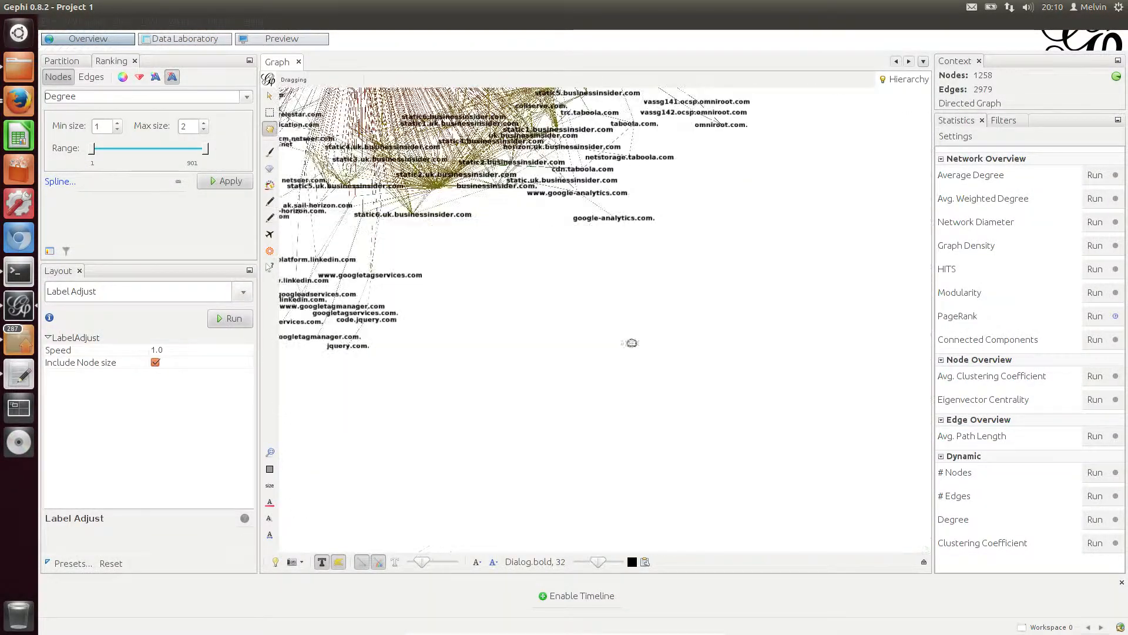